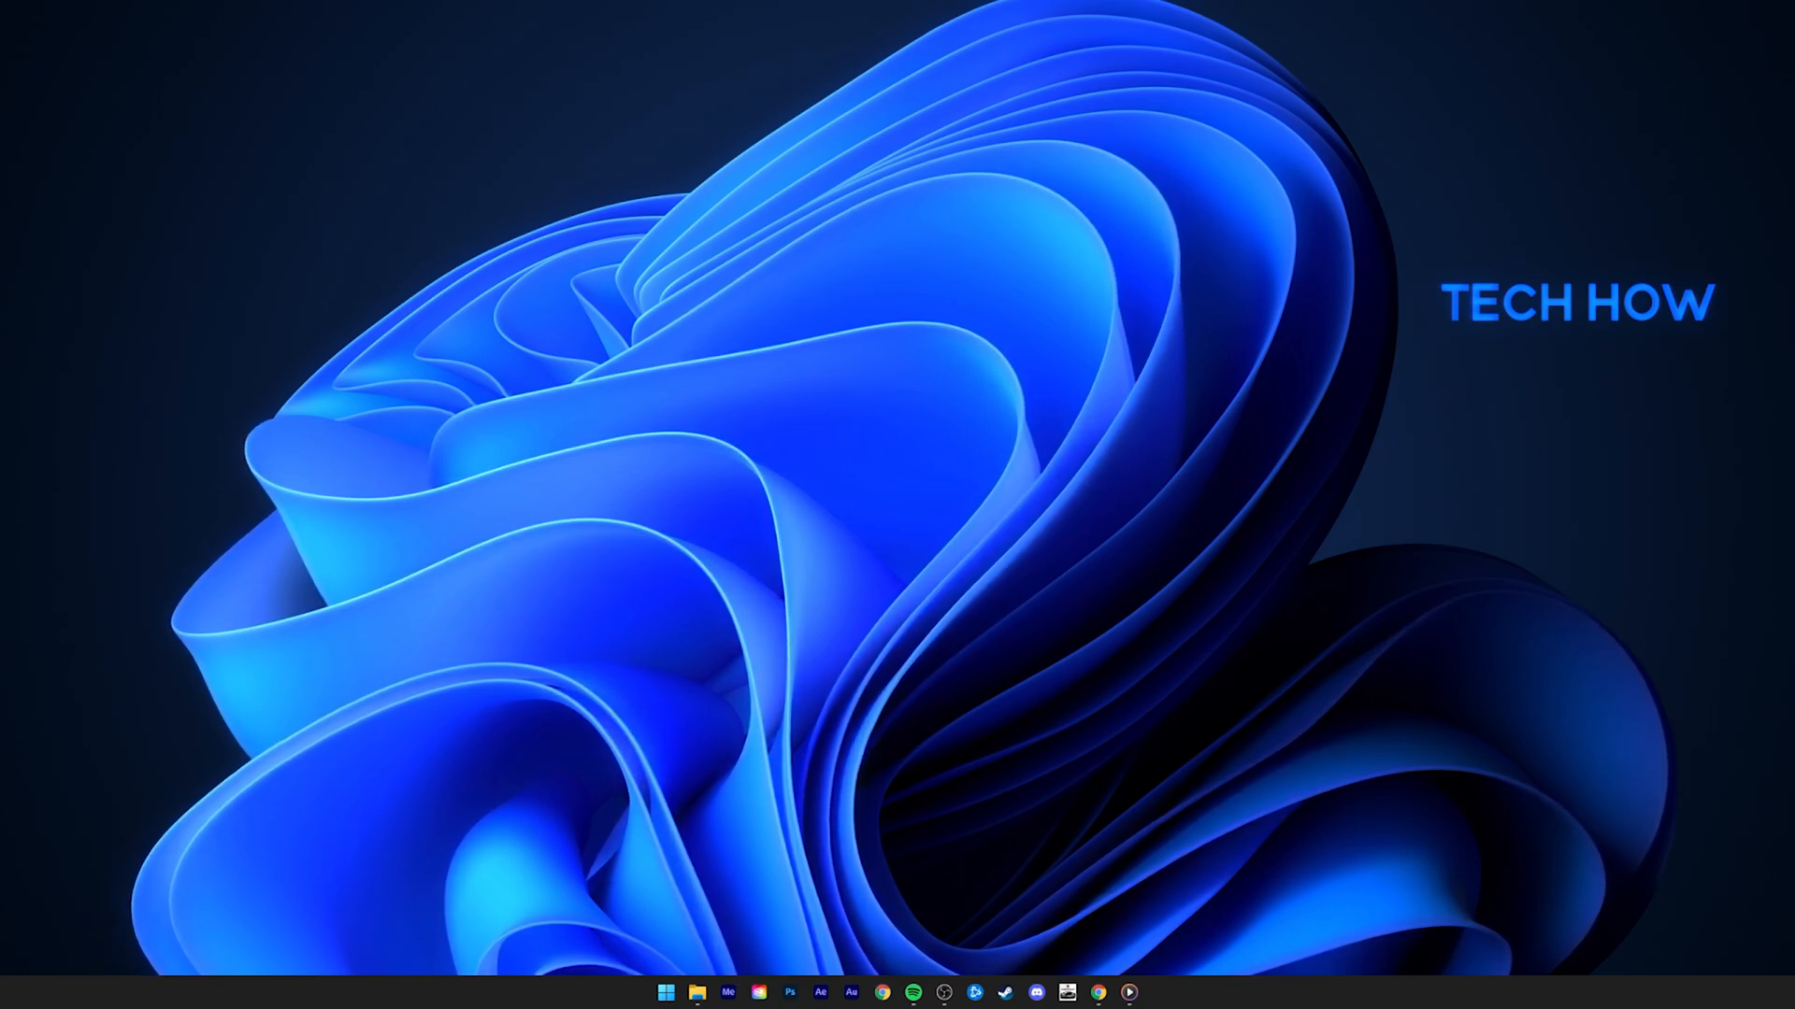
pyautogui.moveTo(1215, 827)
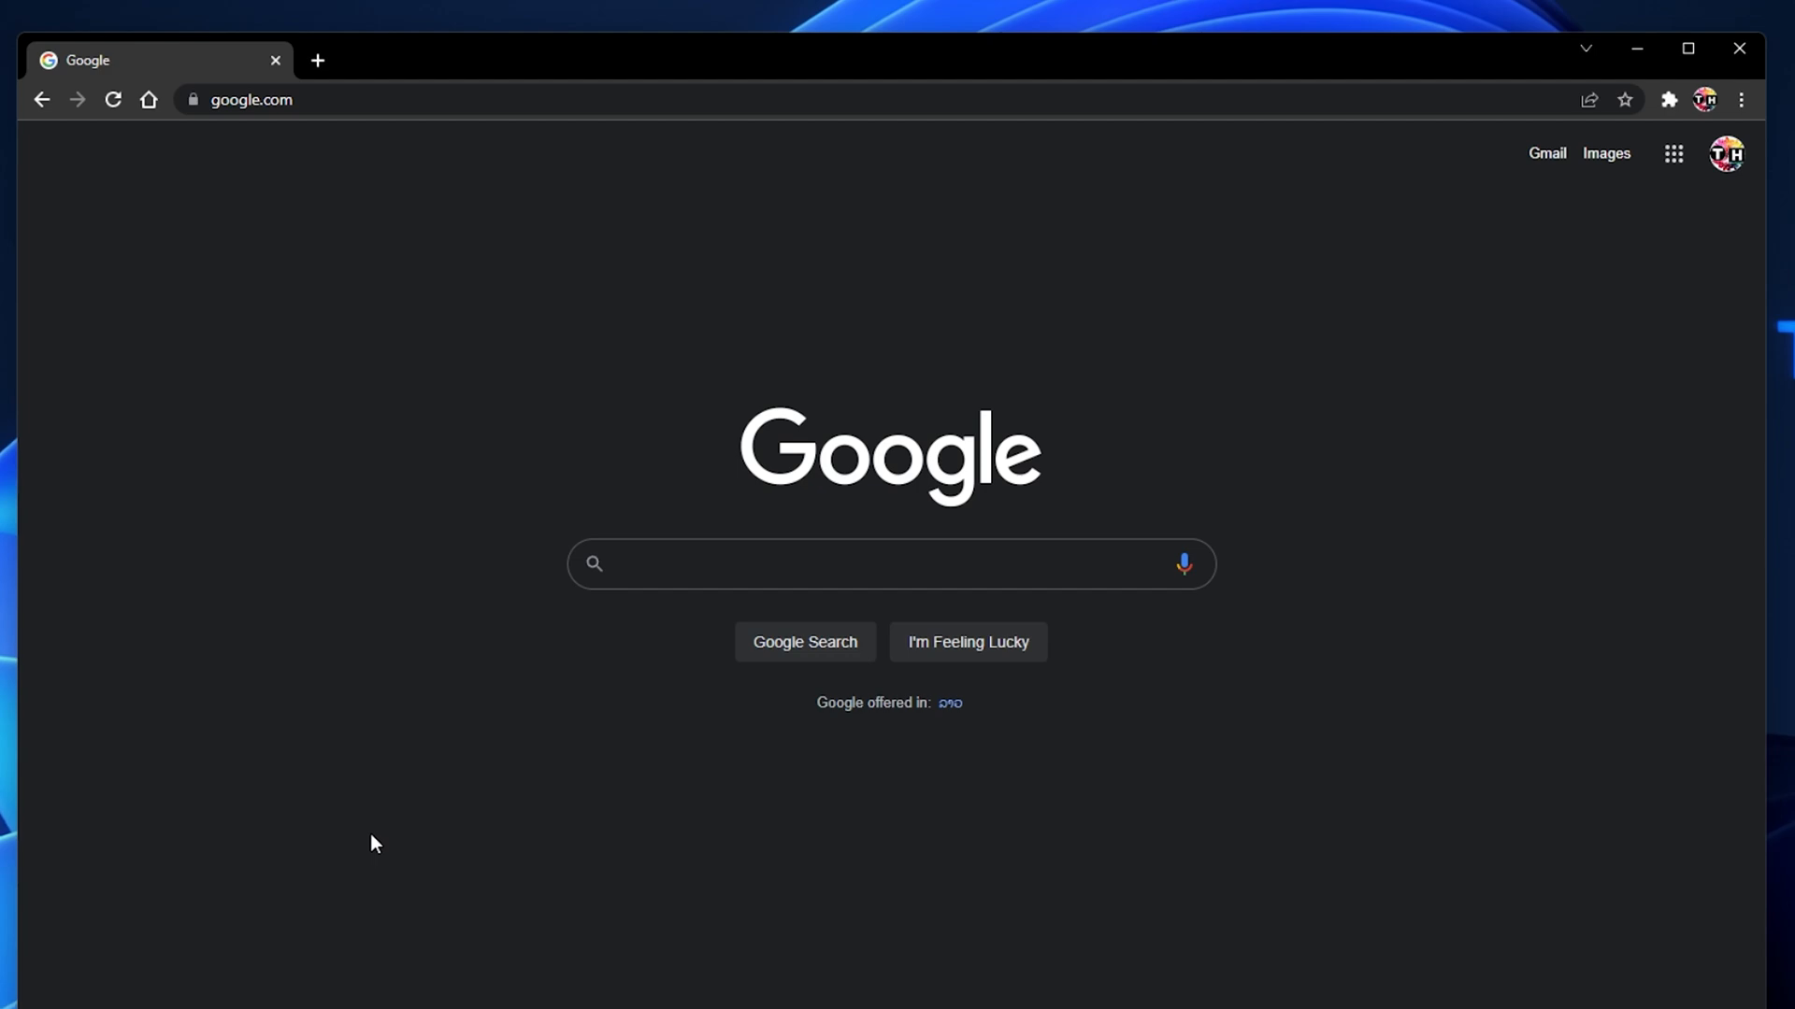
pyautogui.moveTo(1284, 612)
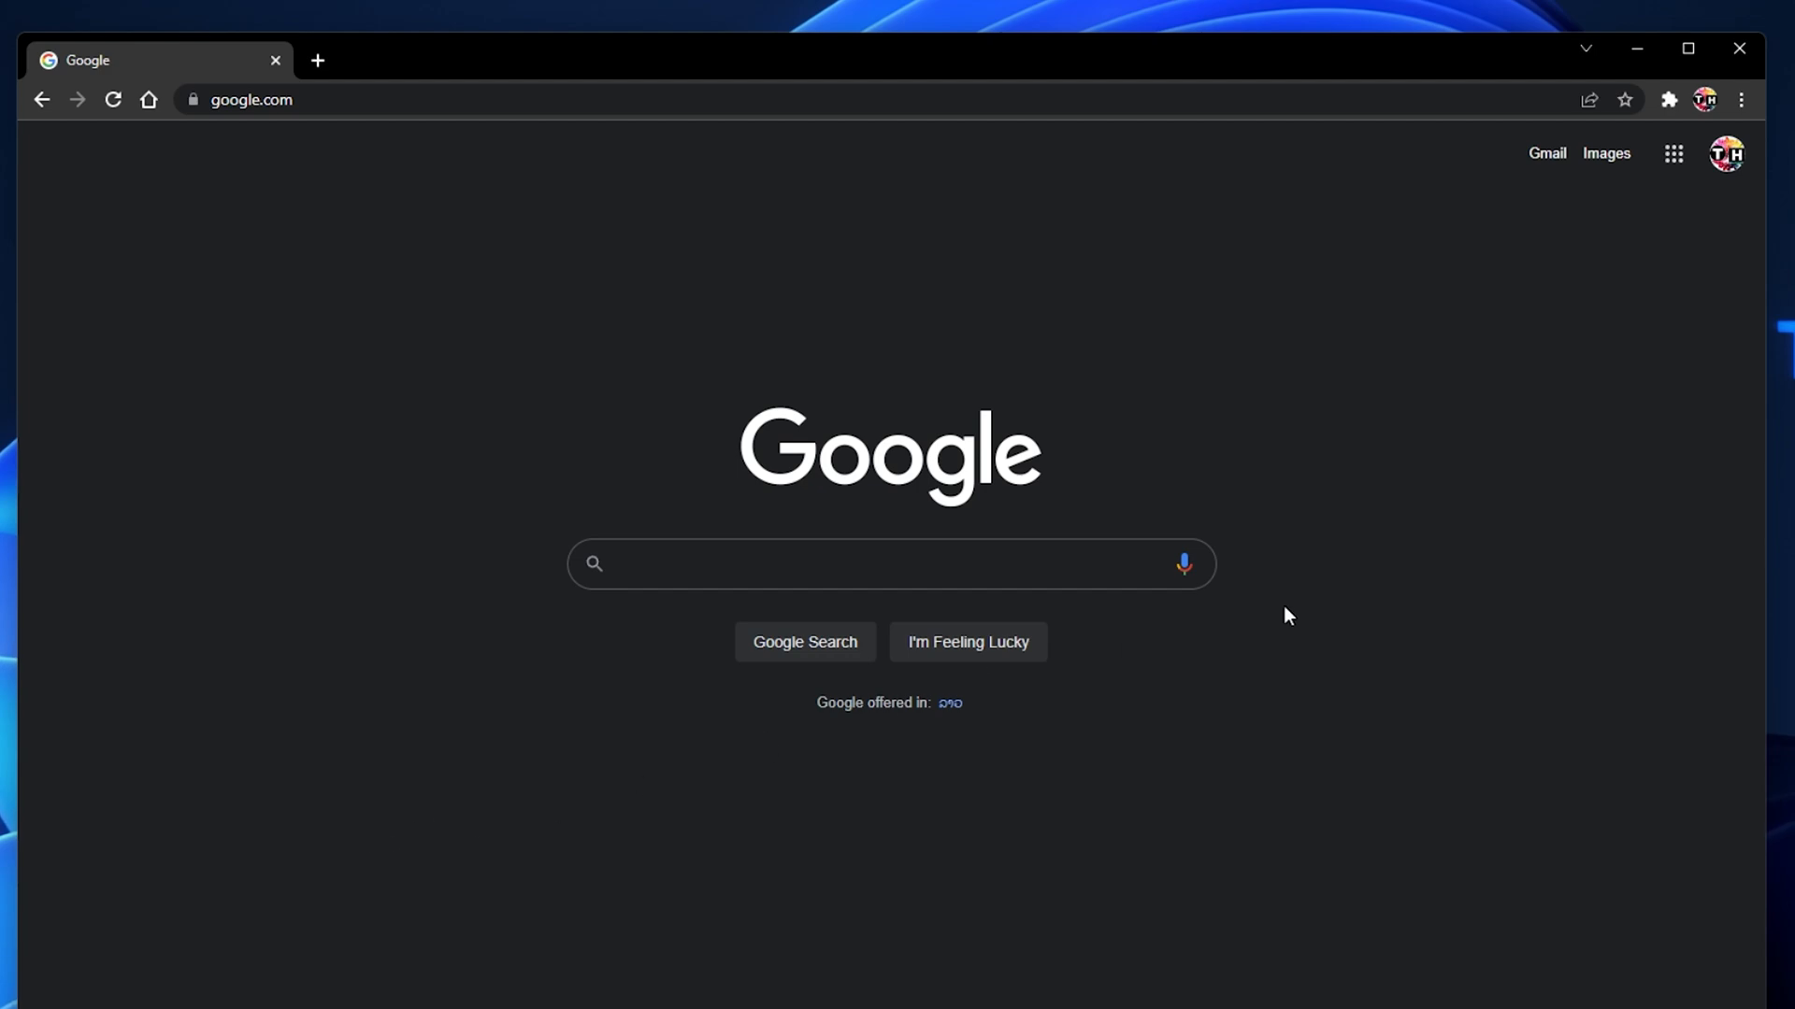
# Reach Chrome Settings from the main menu and search for the hardware acceleration option
pyautogui.click(1742, 101)
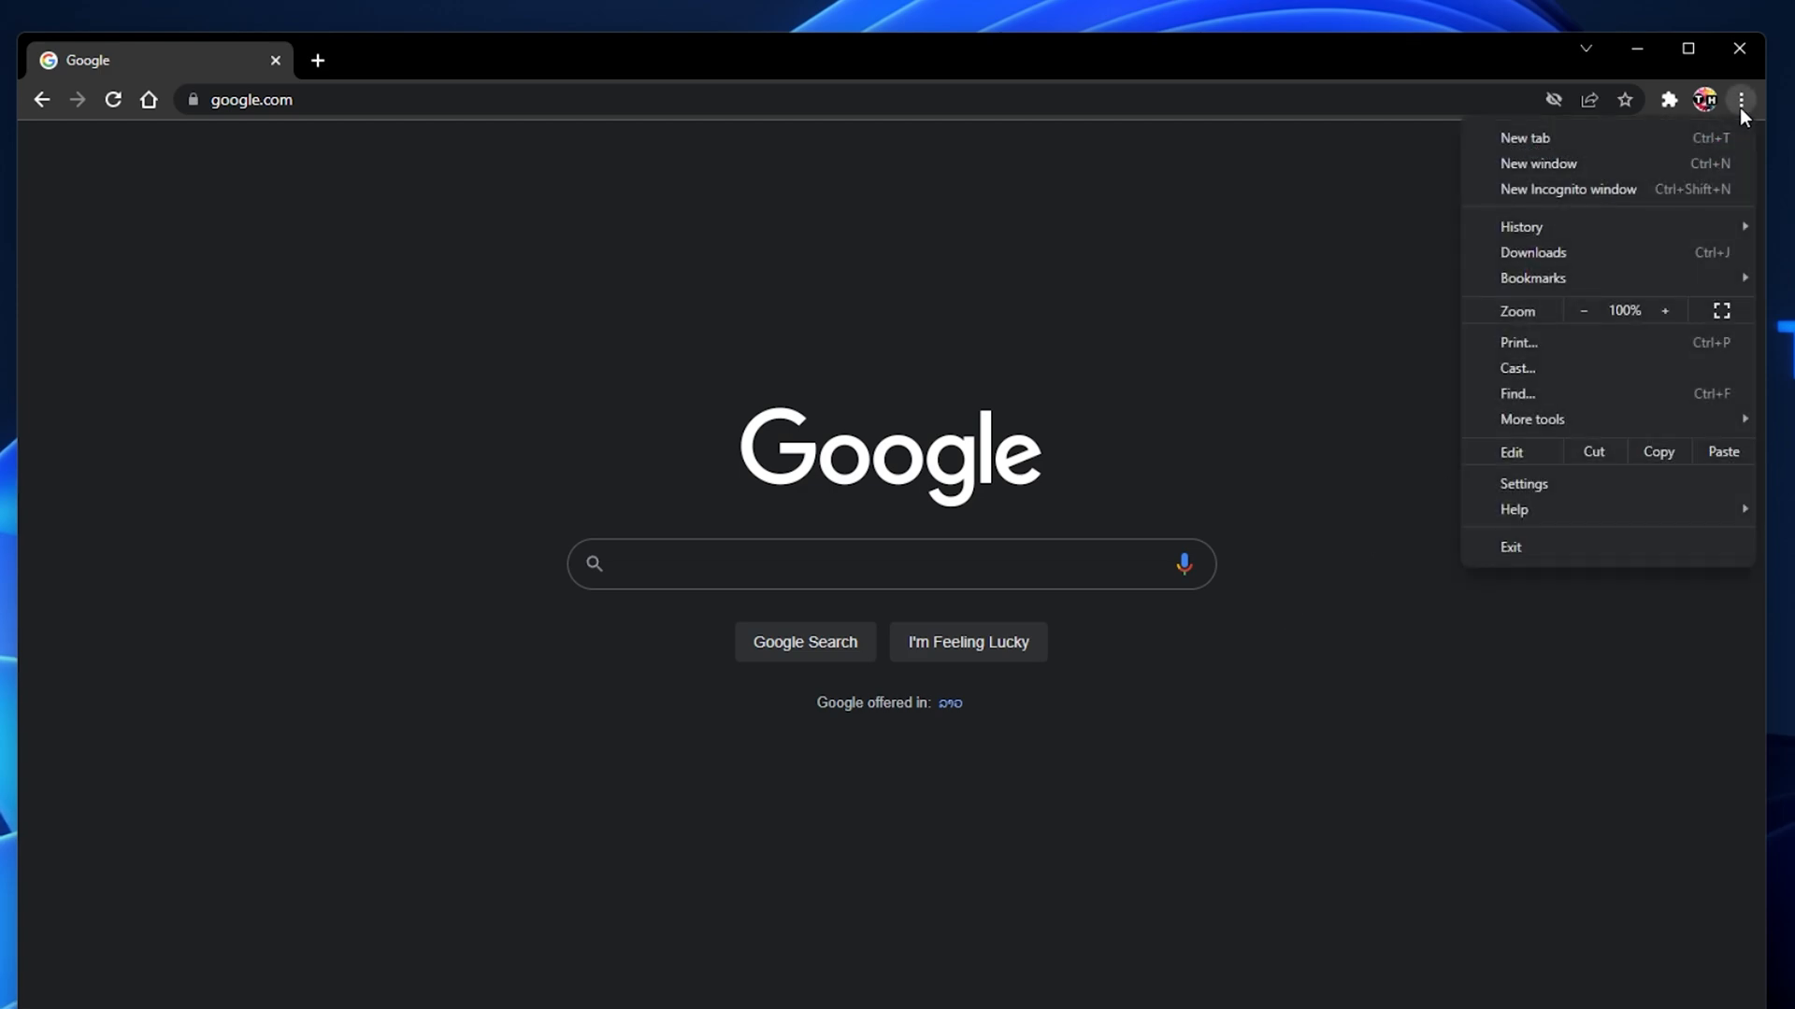
pyautogui.click(1524, 483)
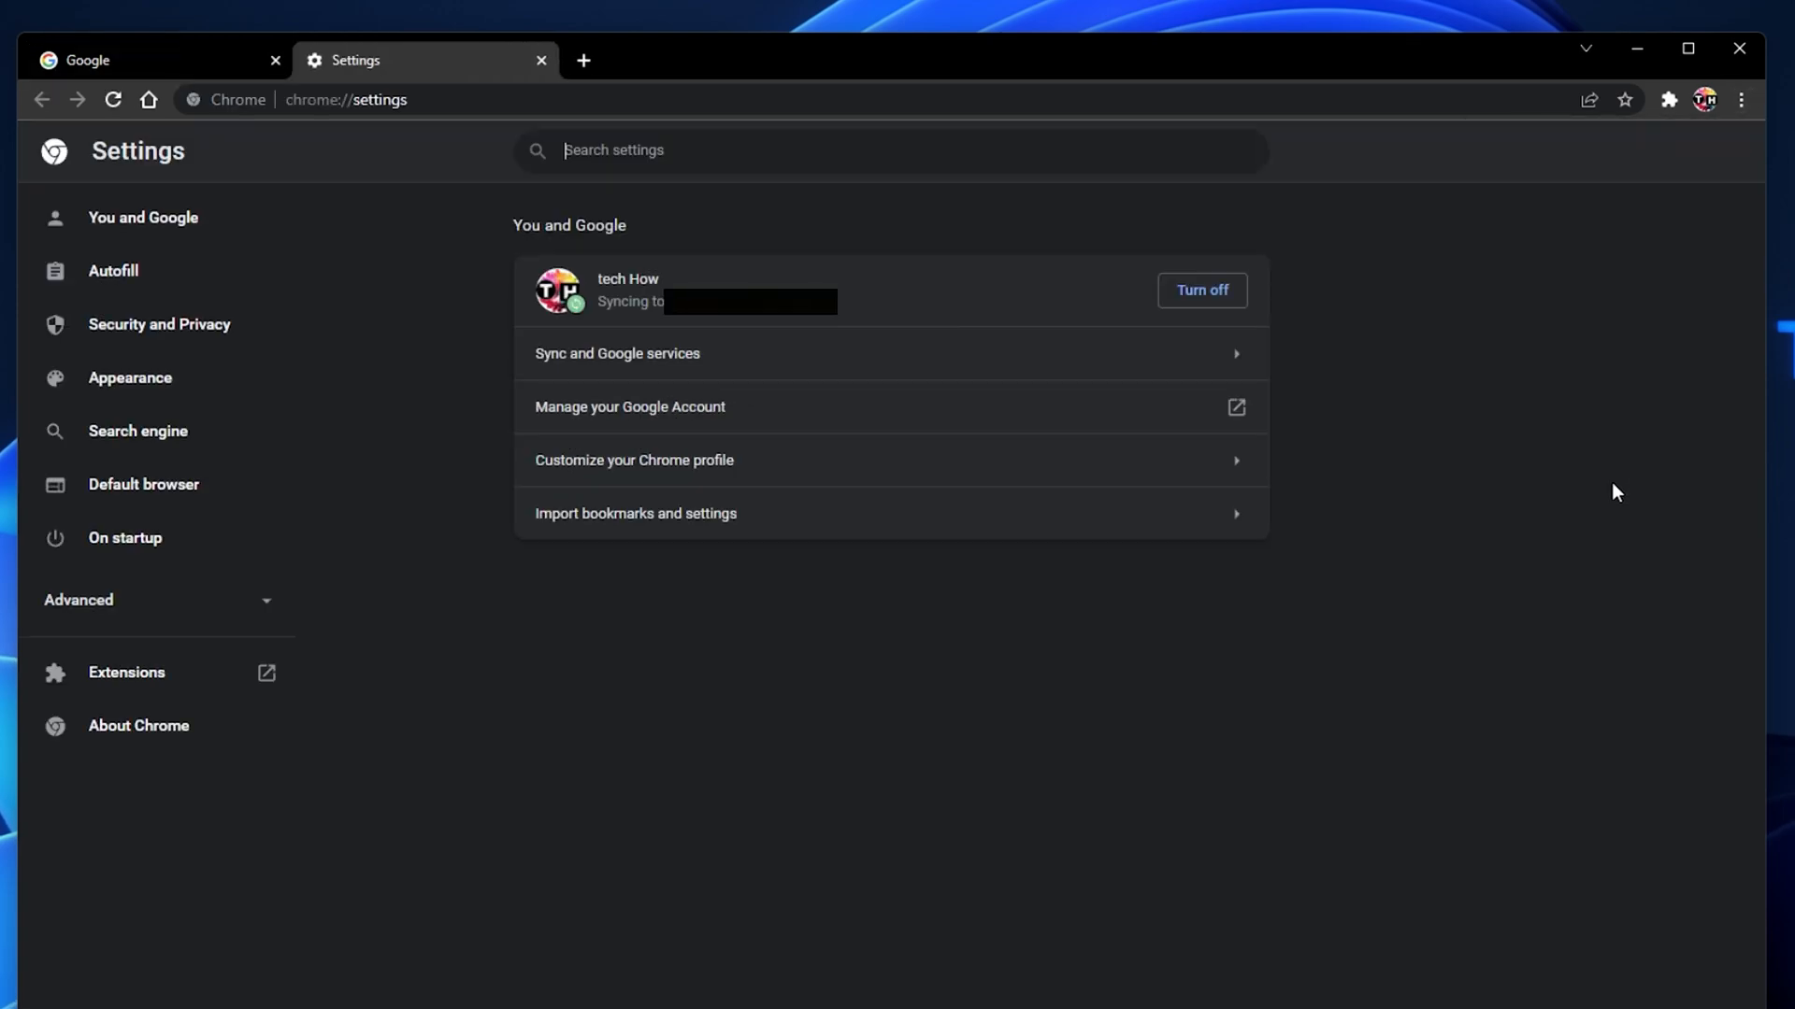
pyautogui.write('hardware')
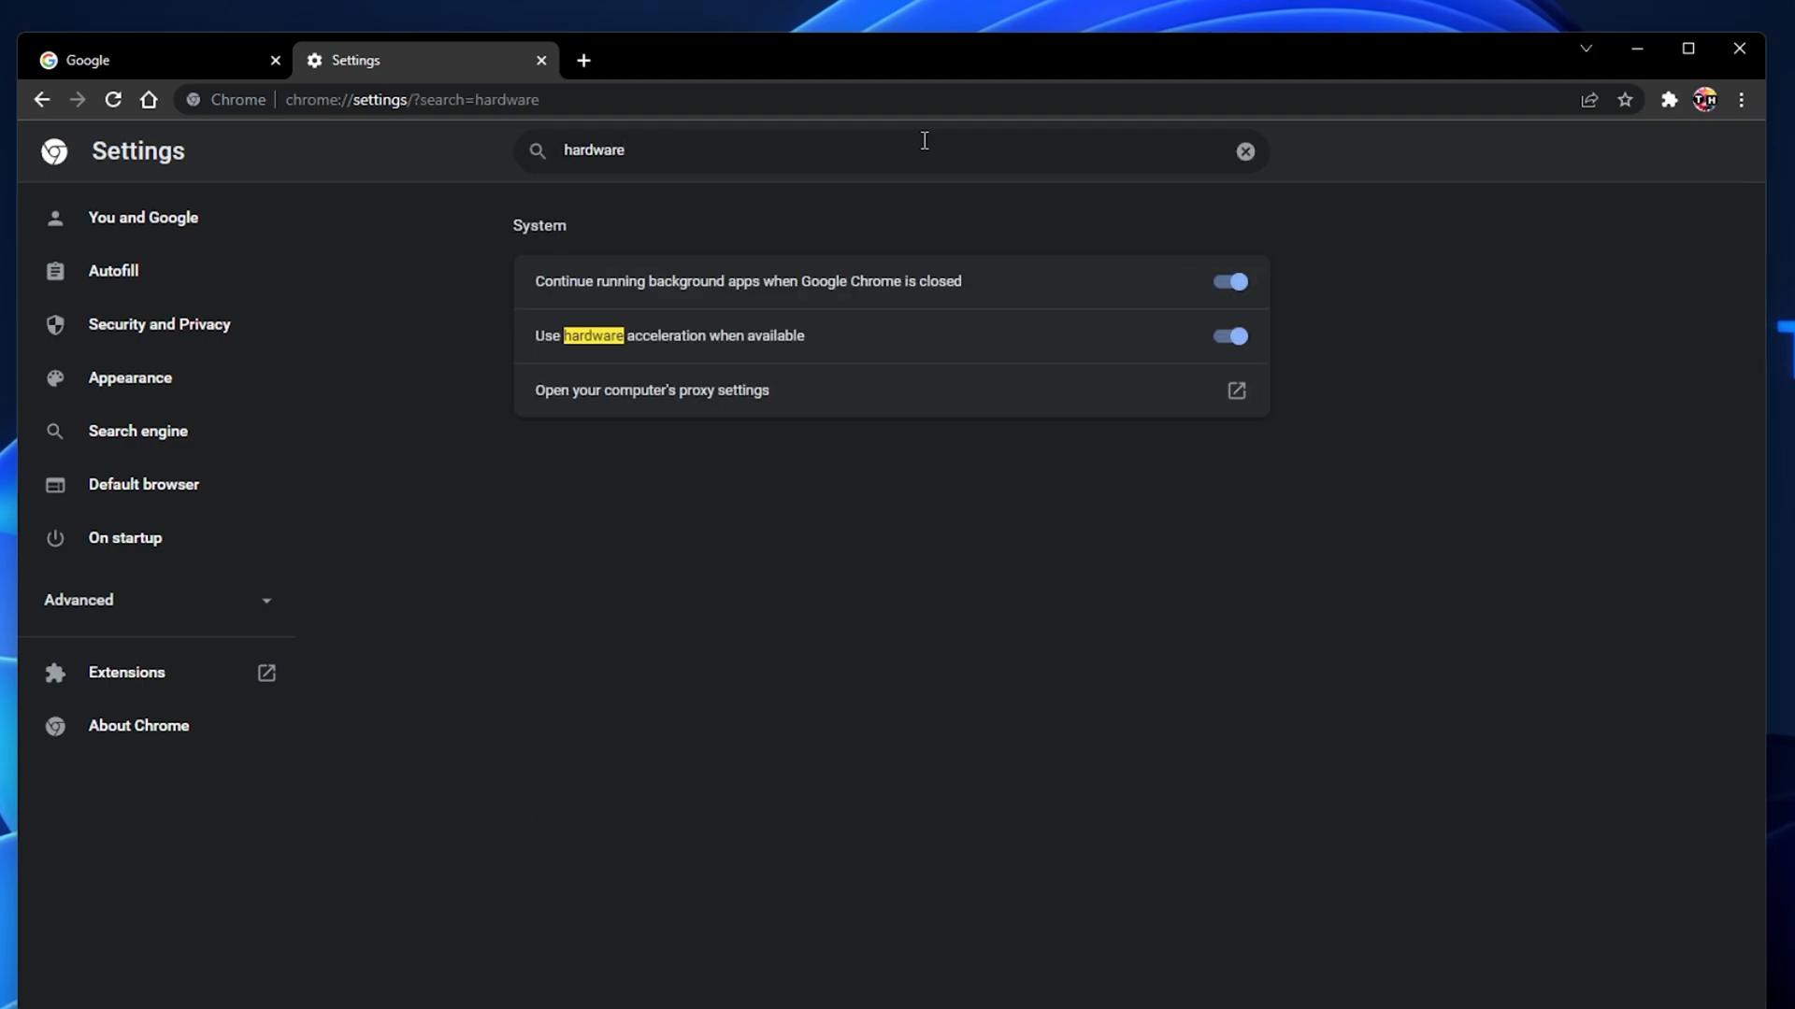
pyautogui.moveTo(706, 344)
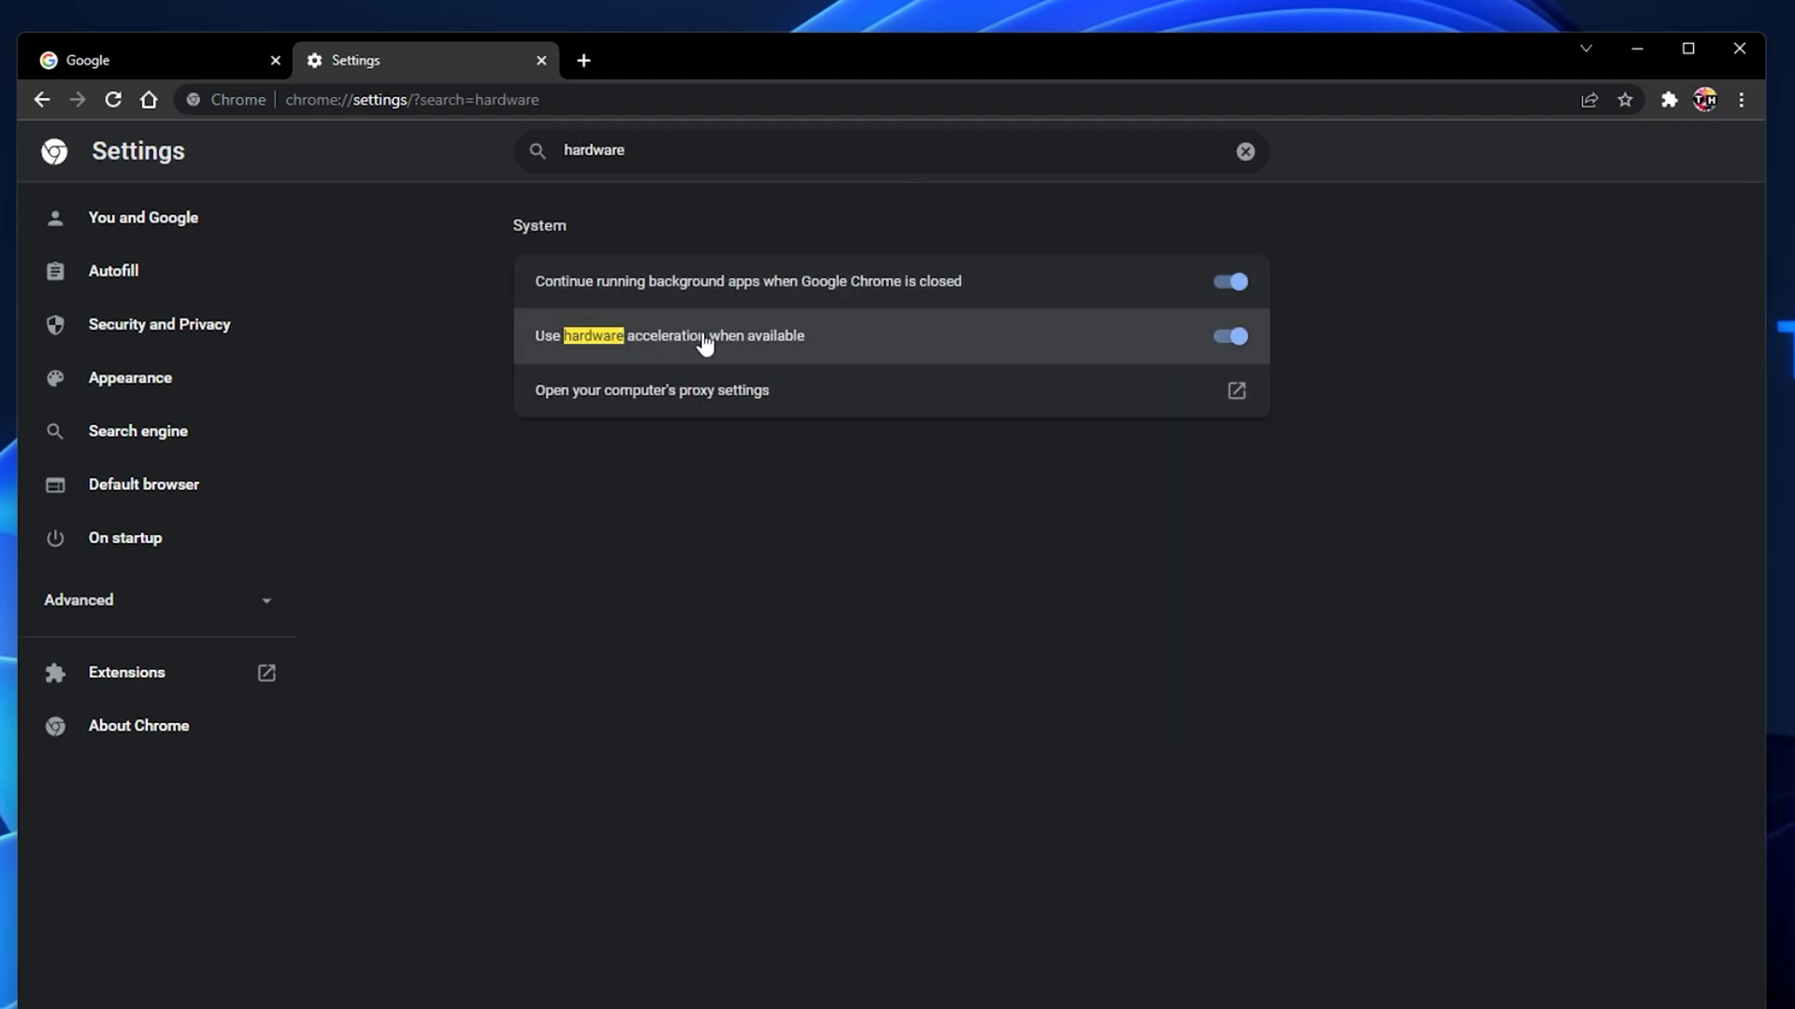
# Toggle 'Use hardware acceleration when available' off and on twice, leaving it enabled
pyautogui.click(1228, 336)
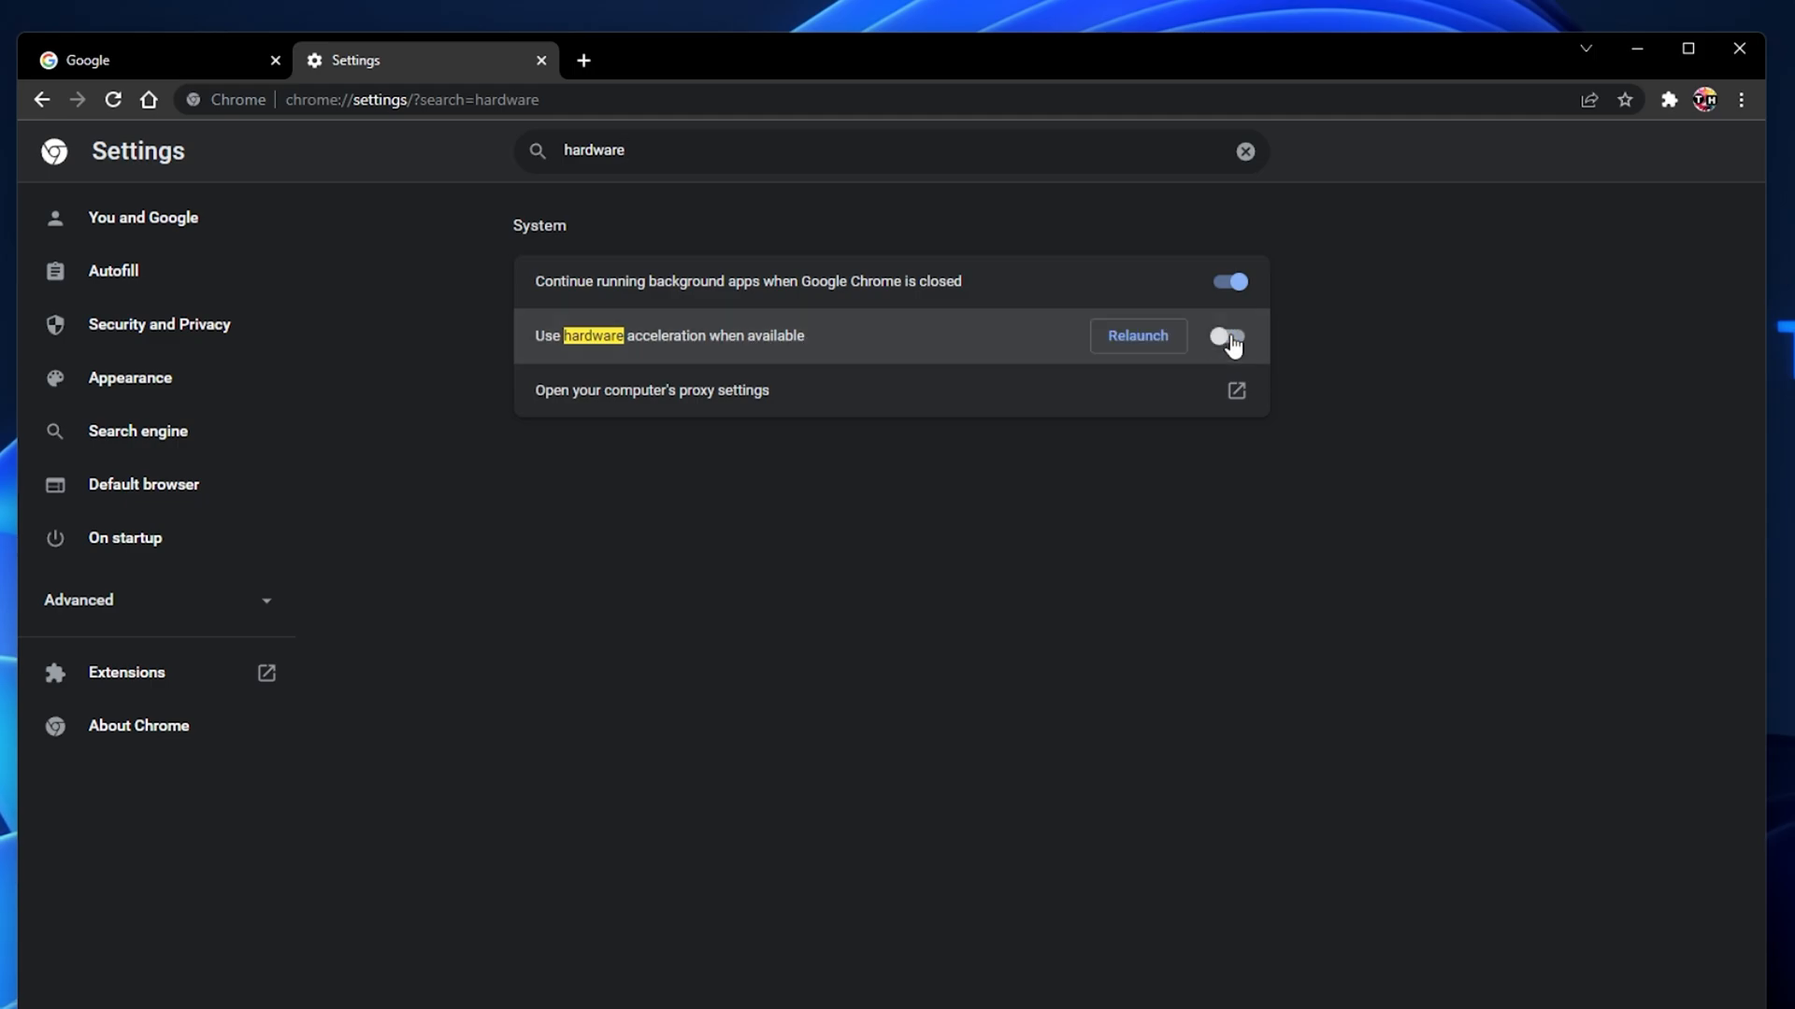
pyautogui.click(1229, 335)
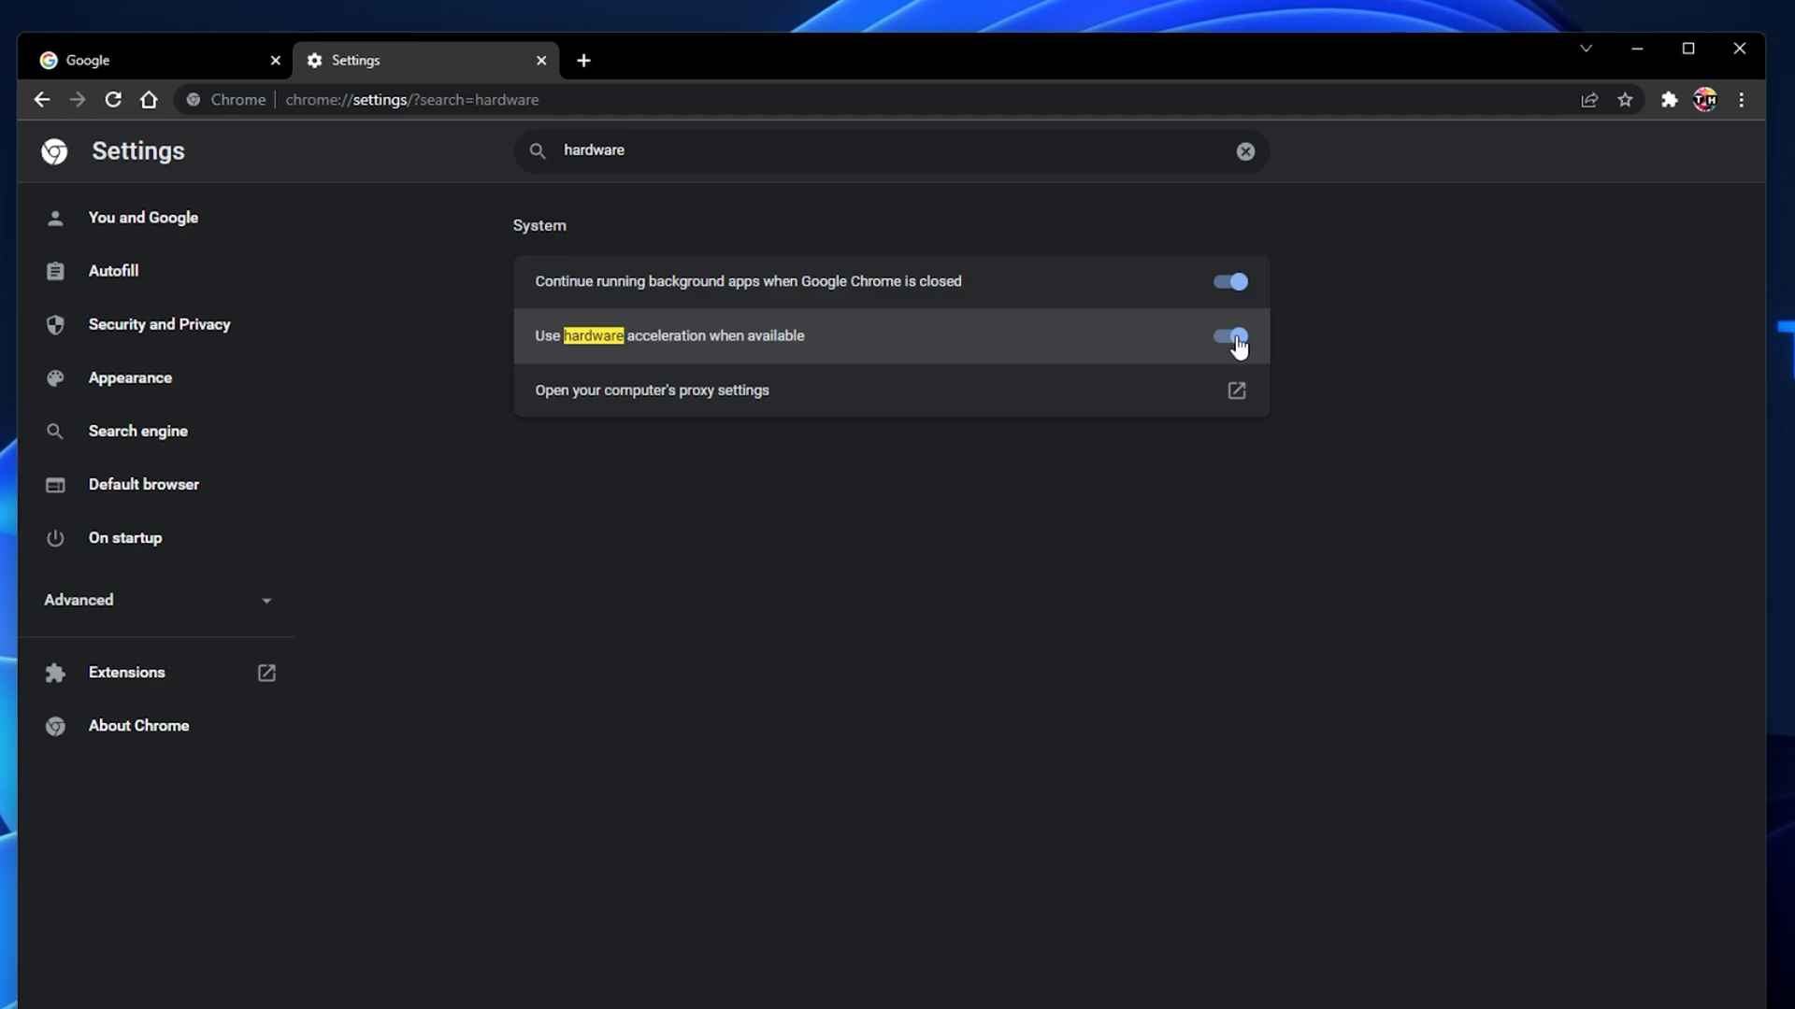
pyautogui.click(1231, 336)
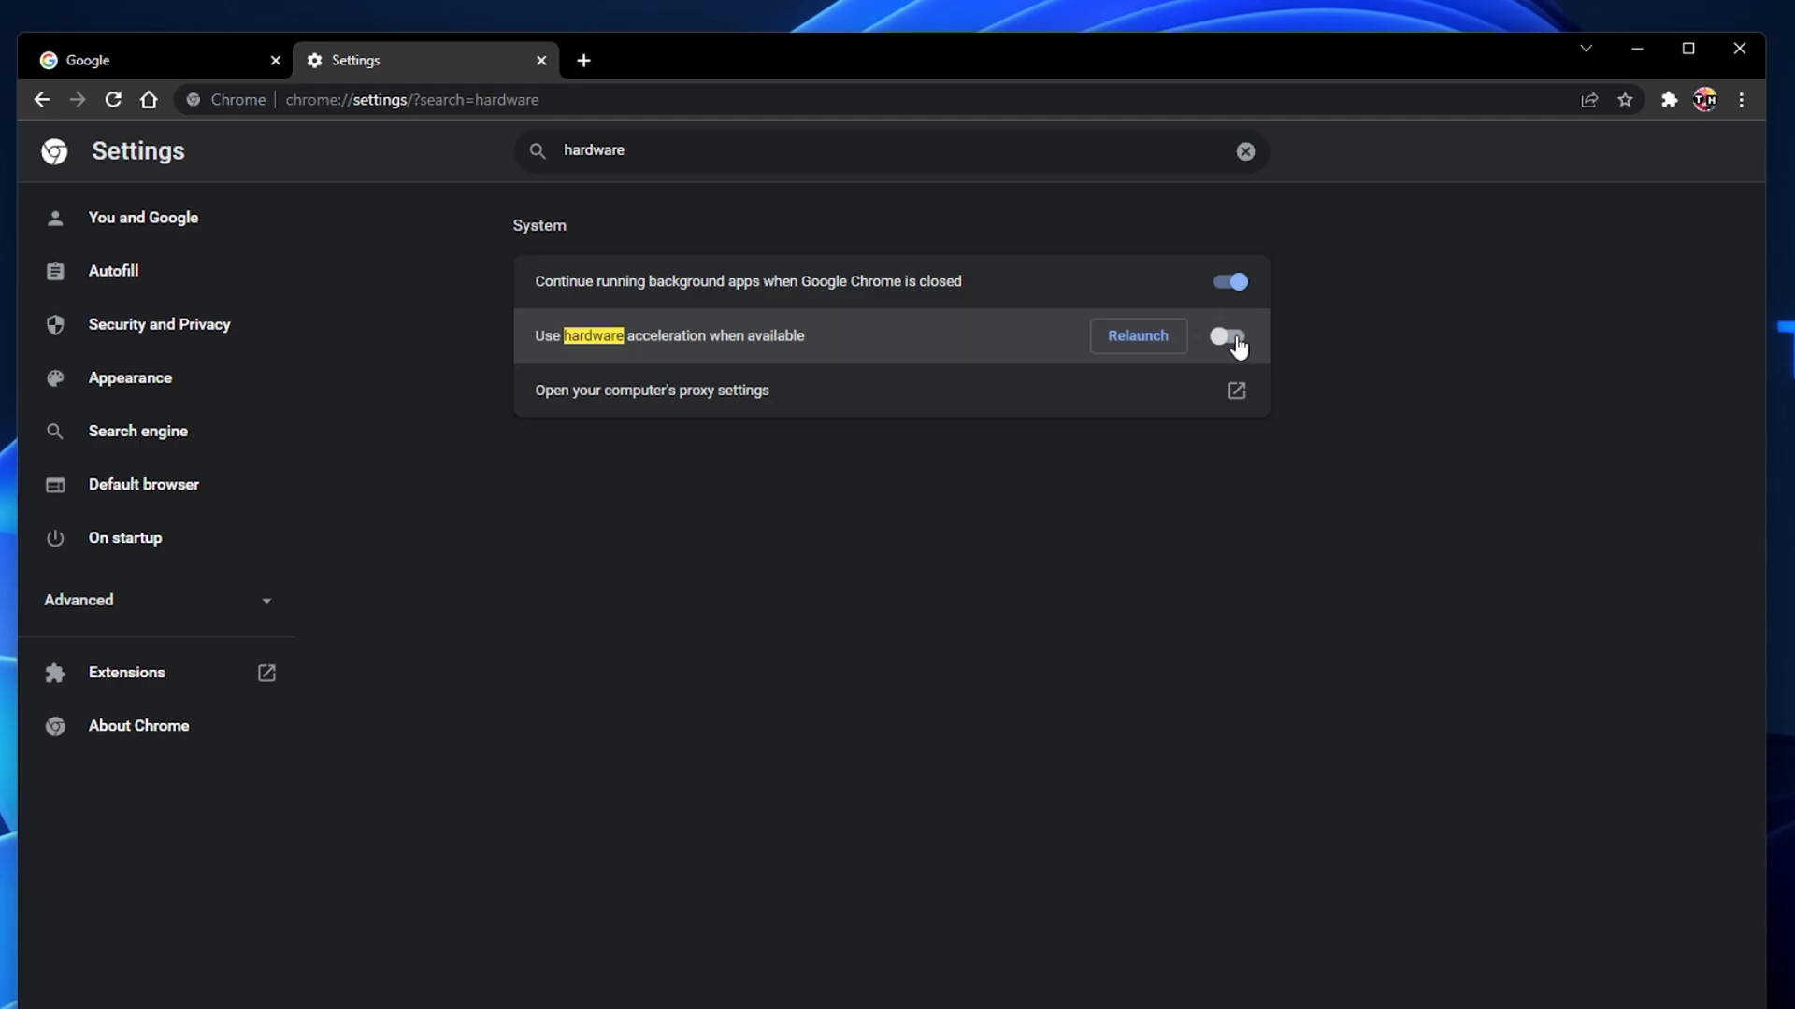
pyautogui.click(1227, 336)
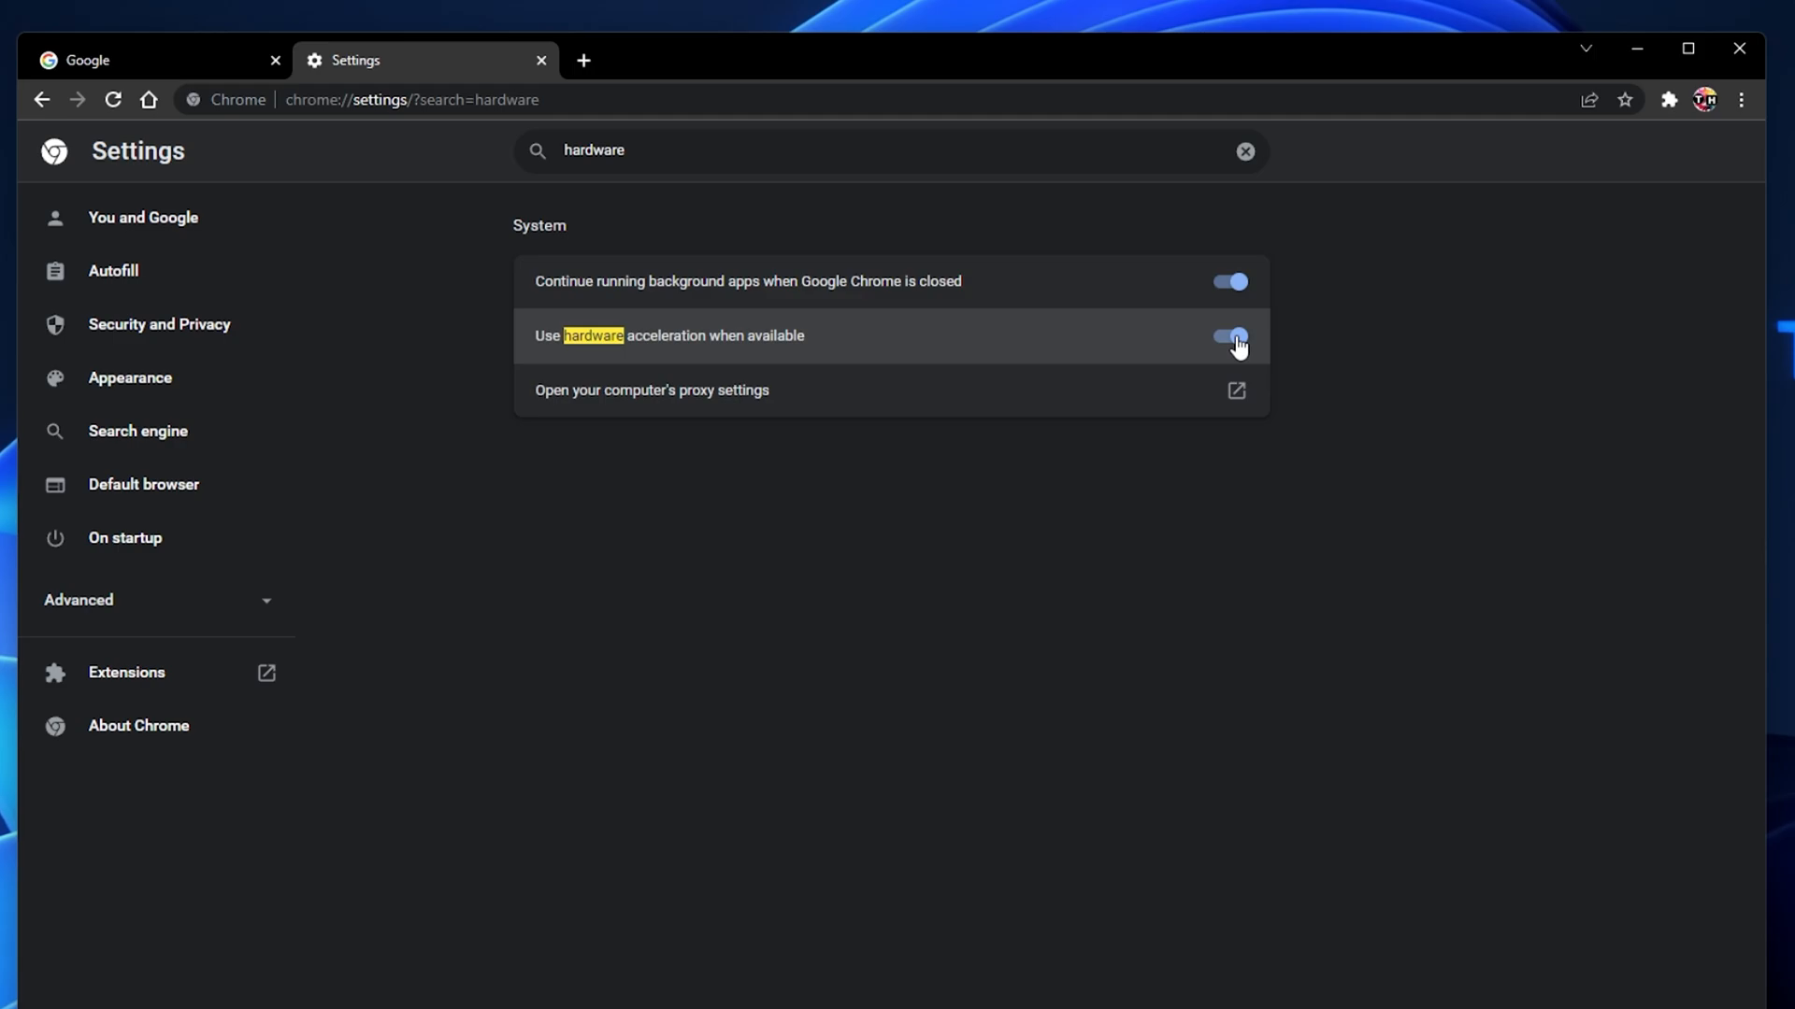
# Under Security and Privacy, show Cookies and other site data and locate the preload pages setting
pyautogui.click(158, 324)
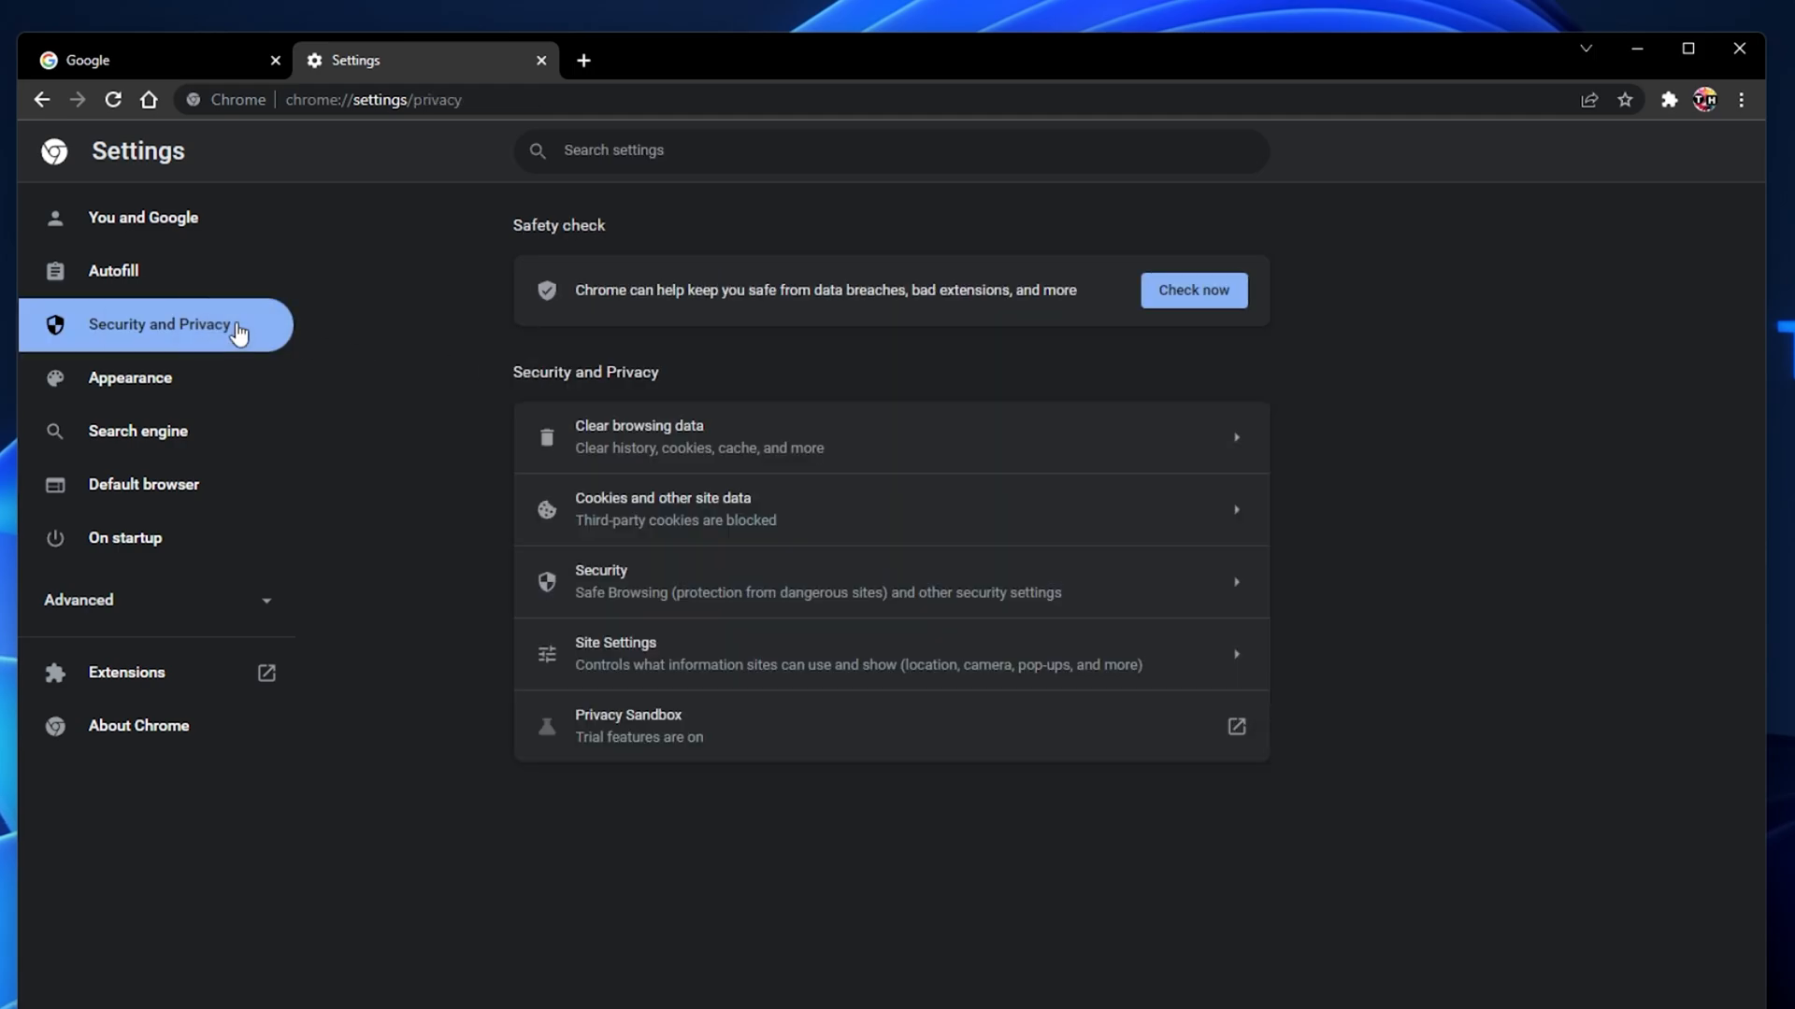
pyautogui.moveTo(535, 527)
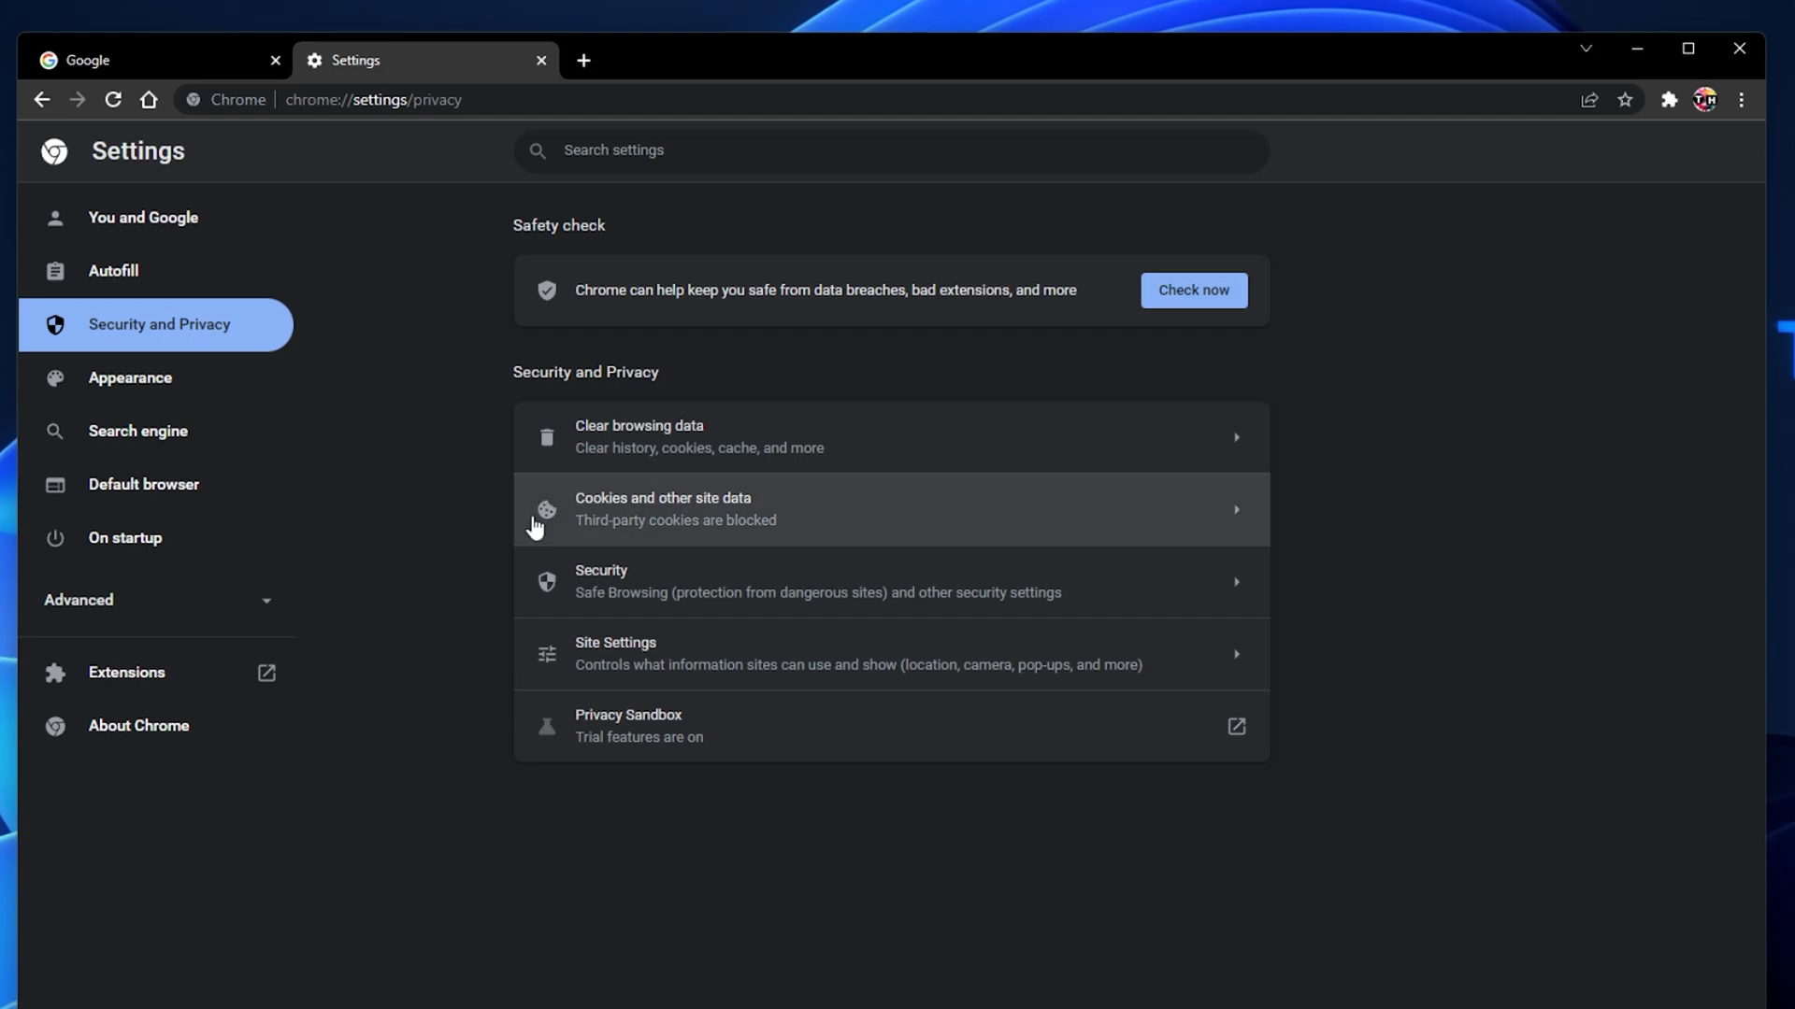
pyautogui.click(662, 510)
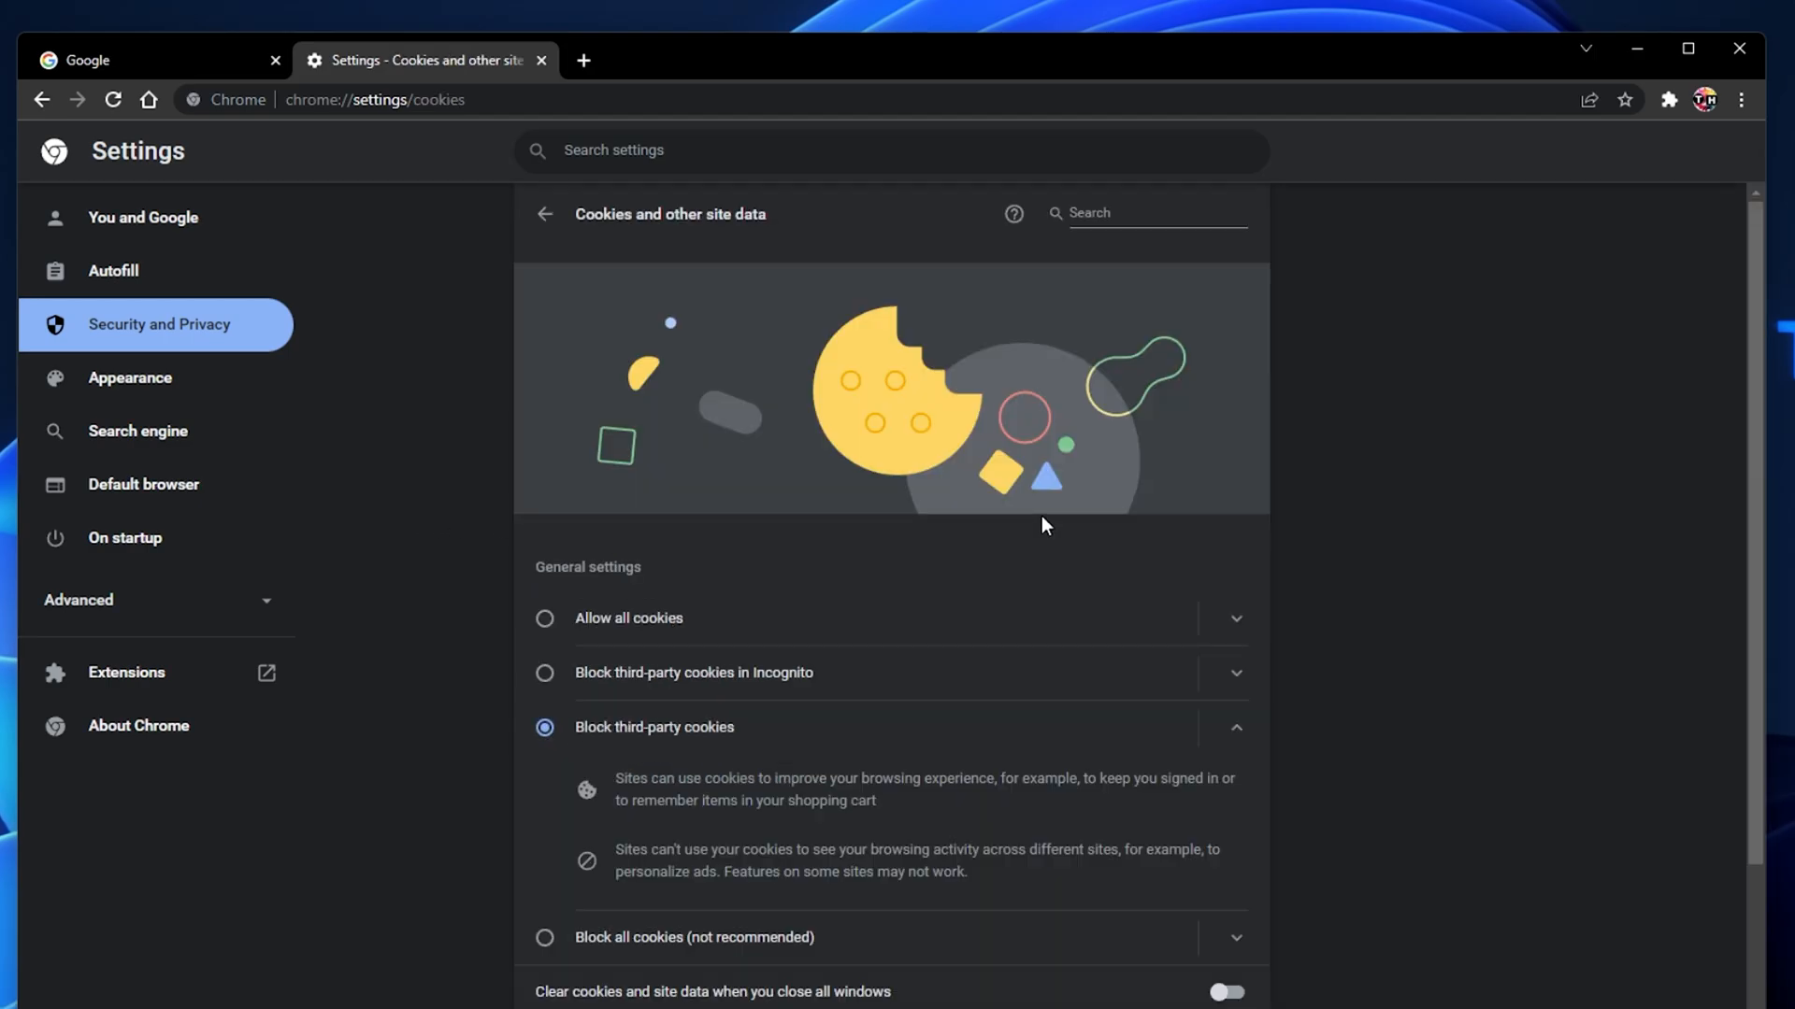
pyautogui.scroll(-3)
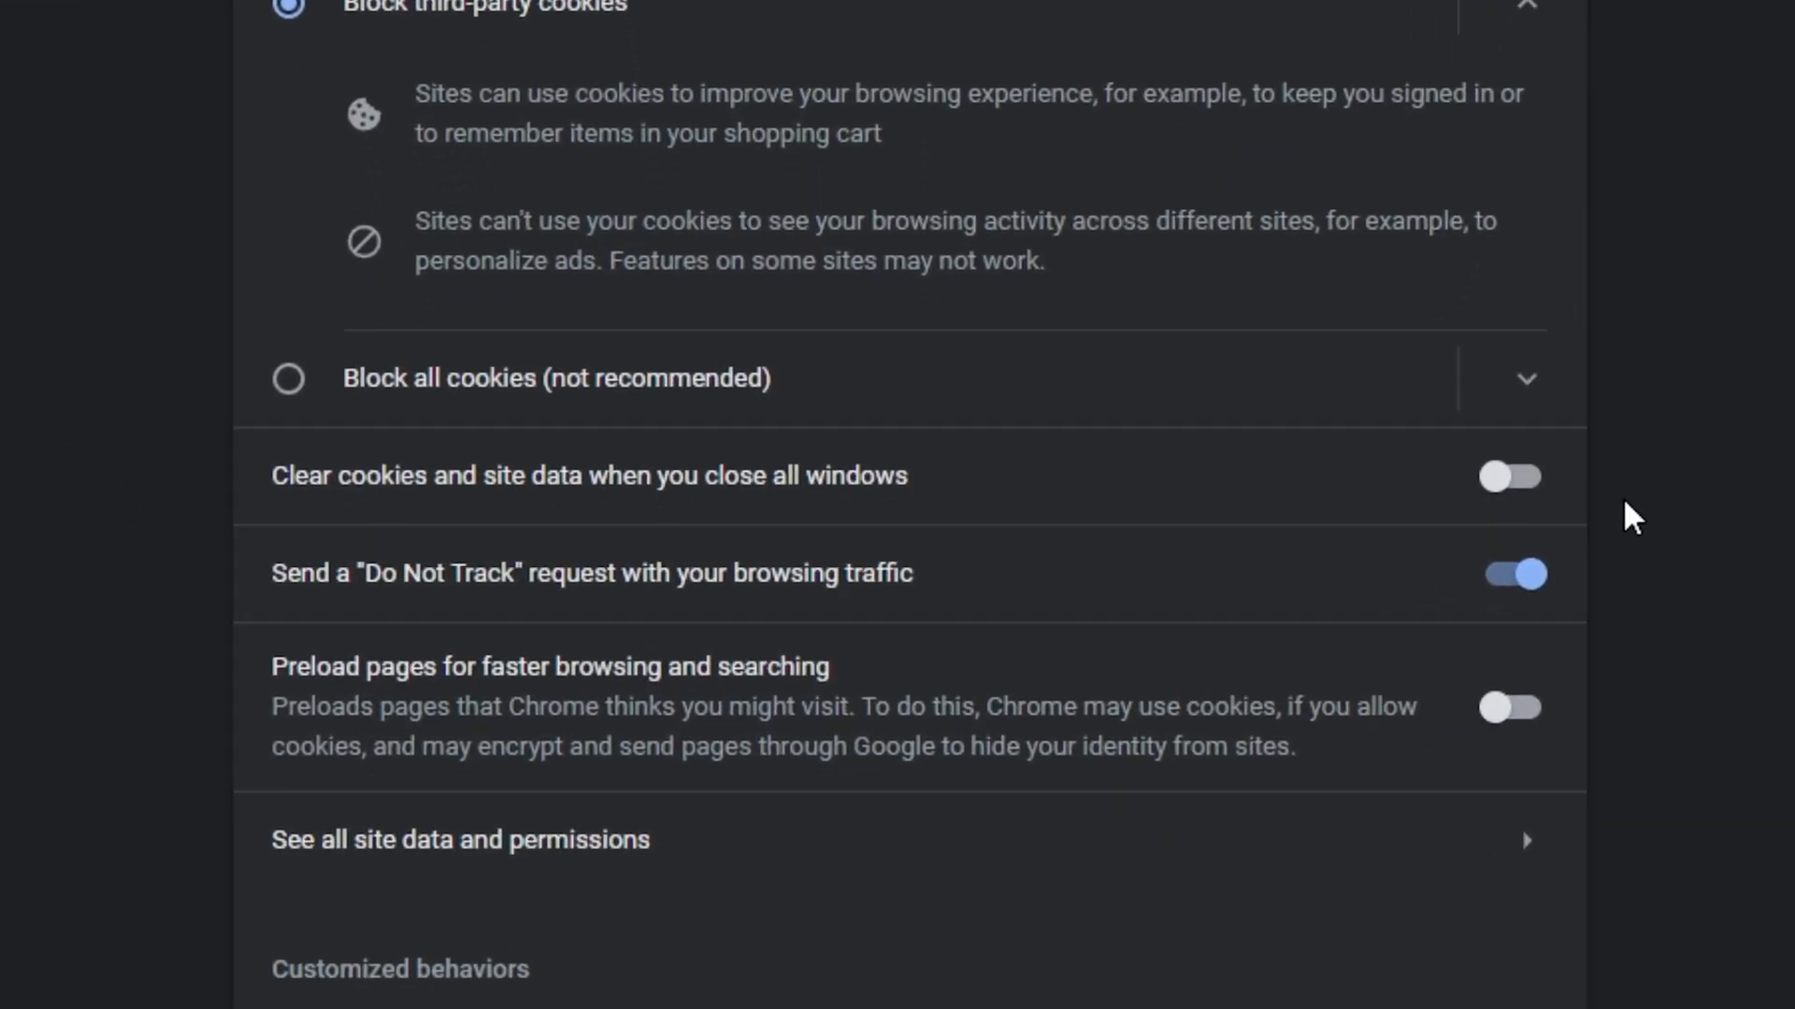
pyautogui.moveTo(1510, 726)
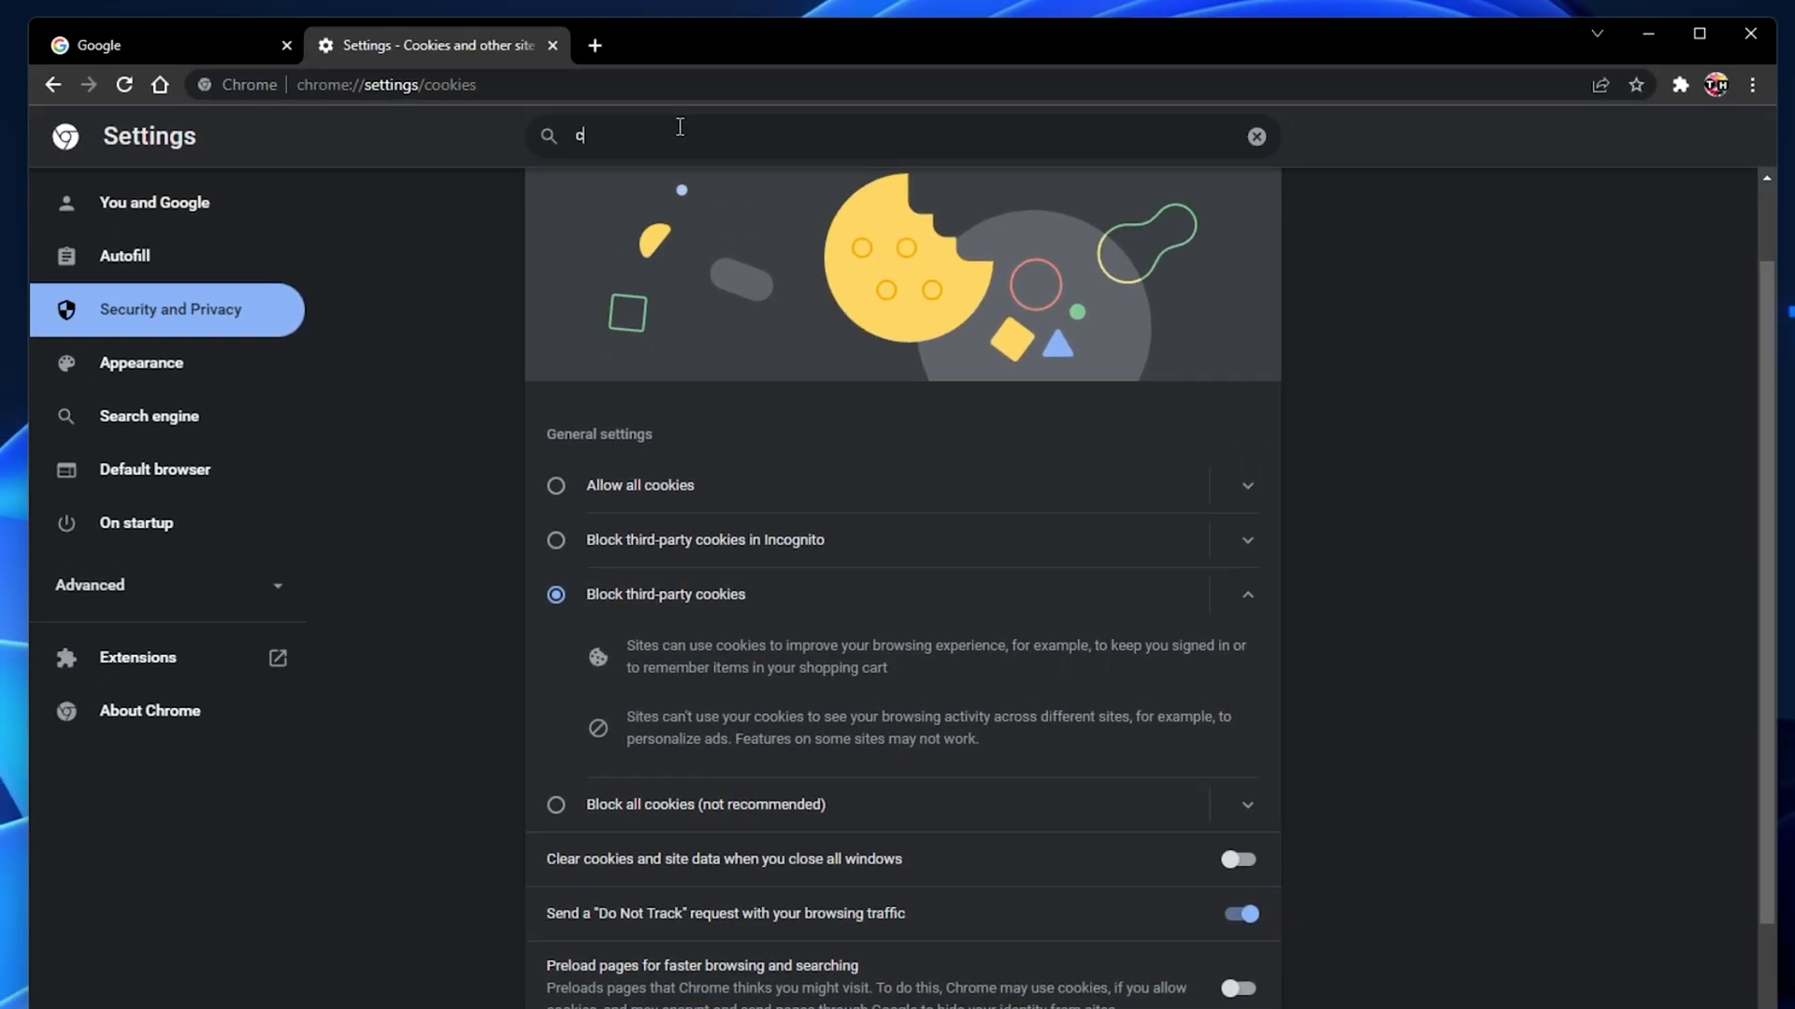
# Clear the last 7 days of history, cookies and cached images and files via Clear browsing data
pyautogui.write('ookies')
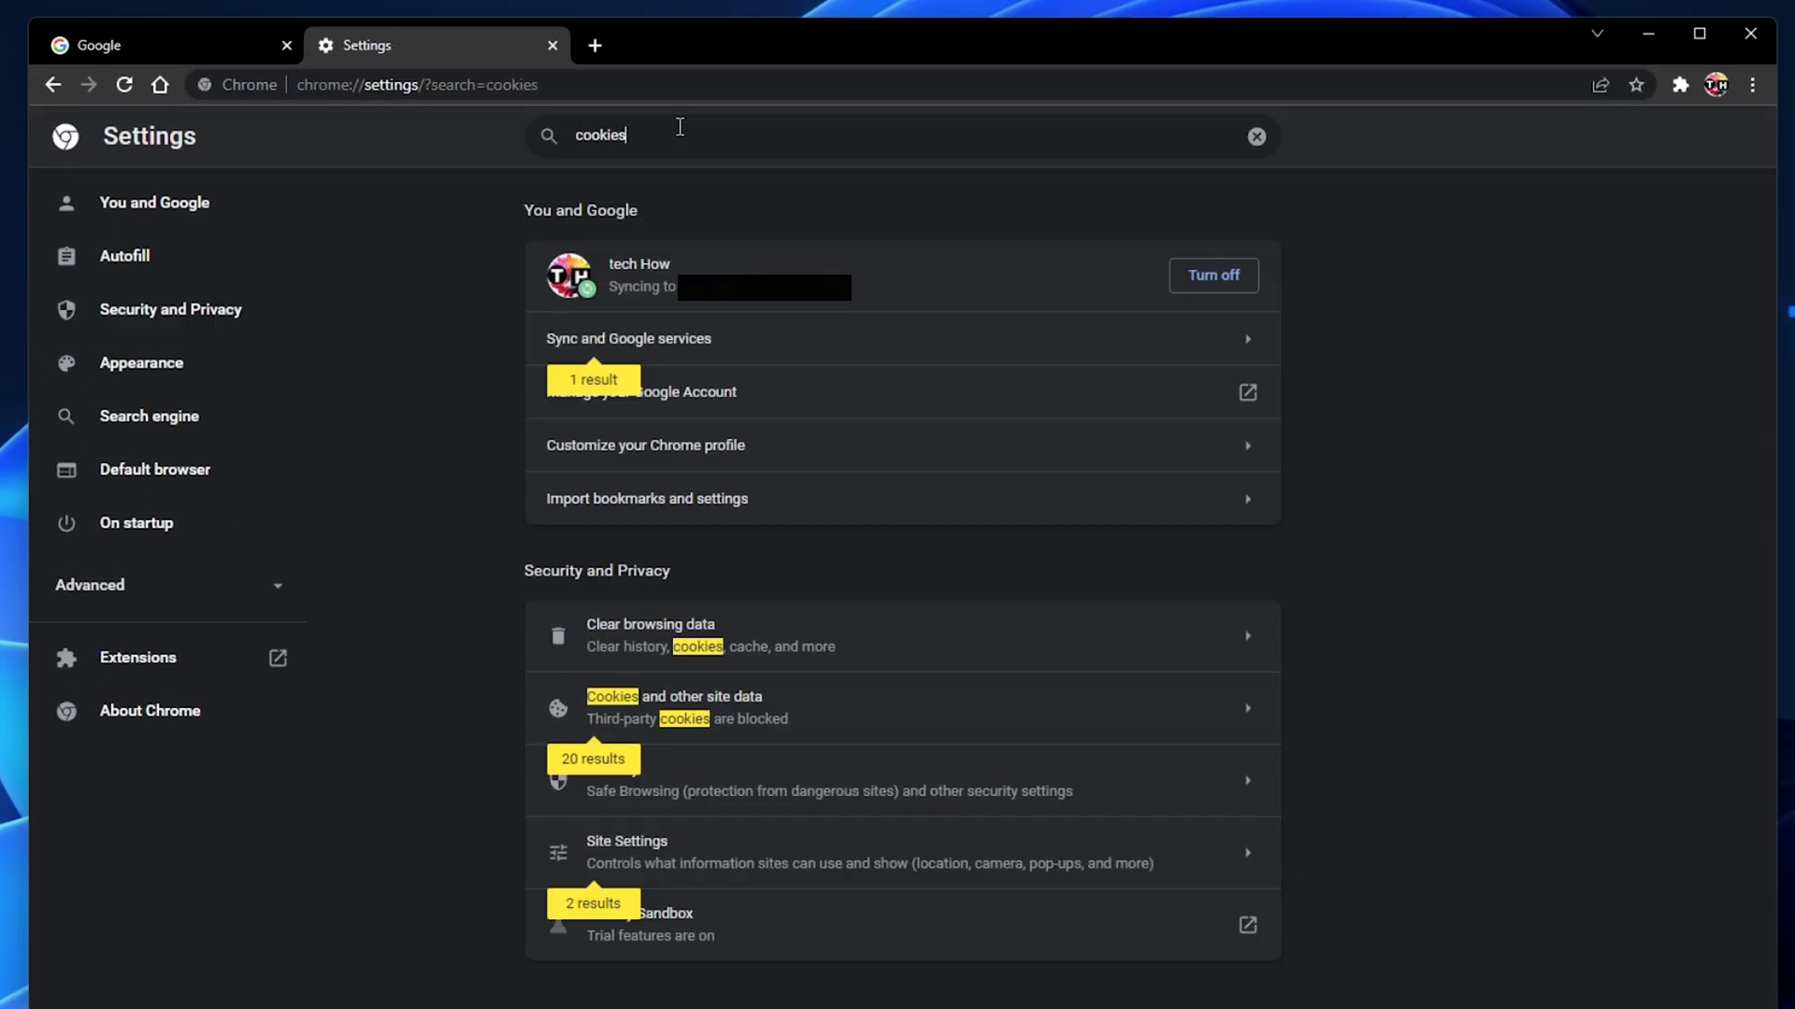
pyautogui.moveTo(733, 566)
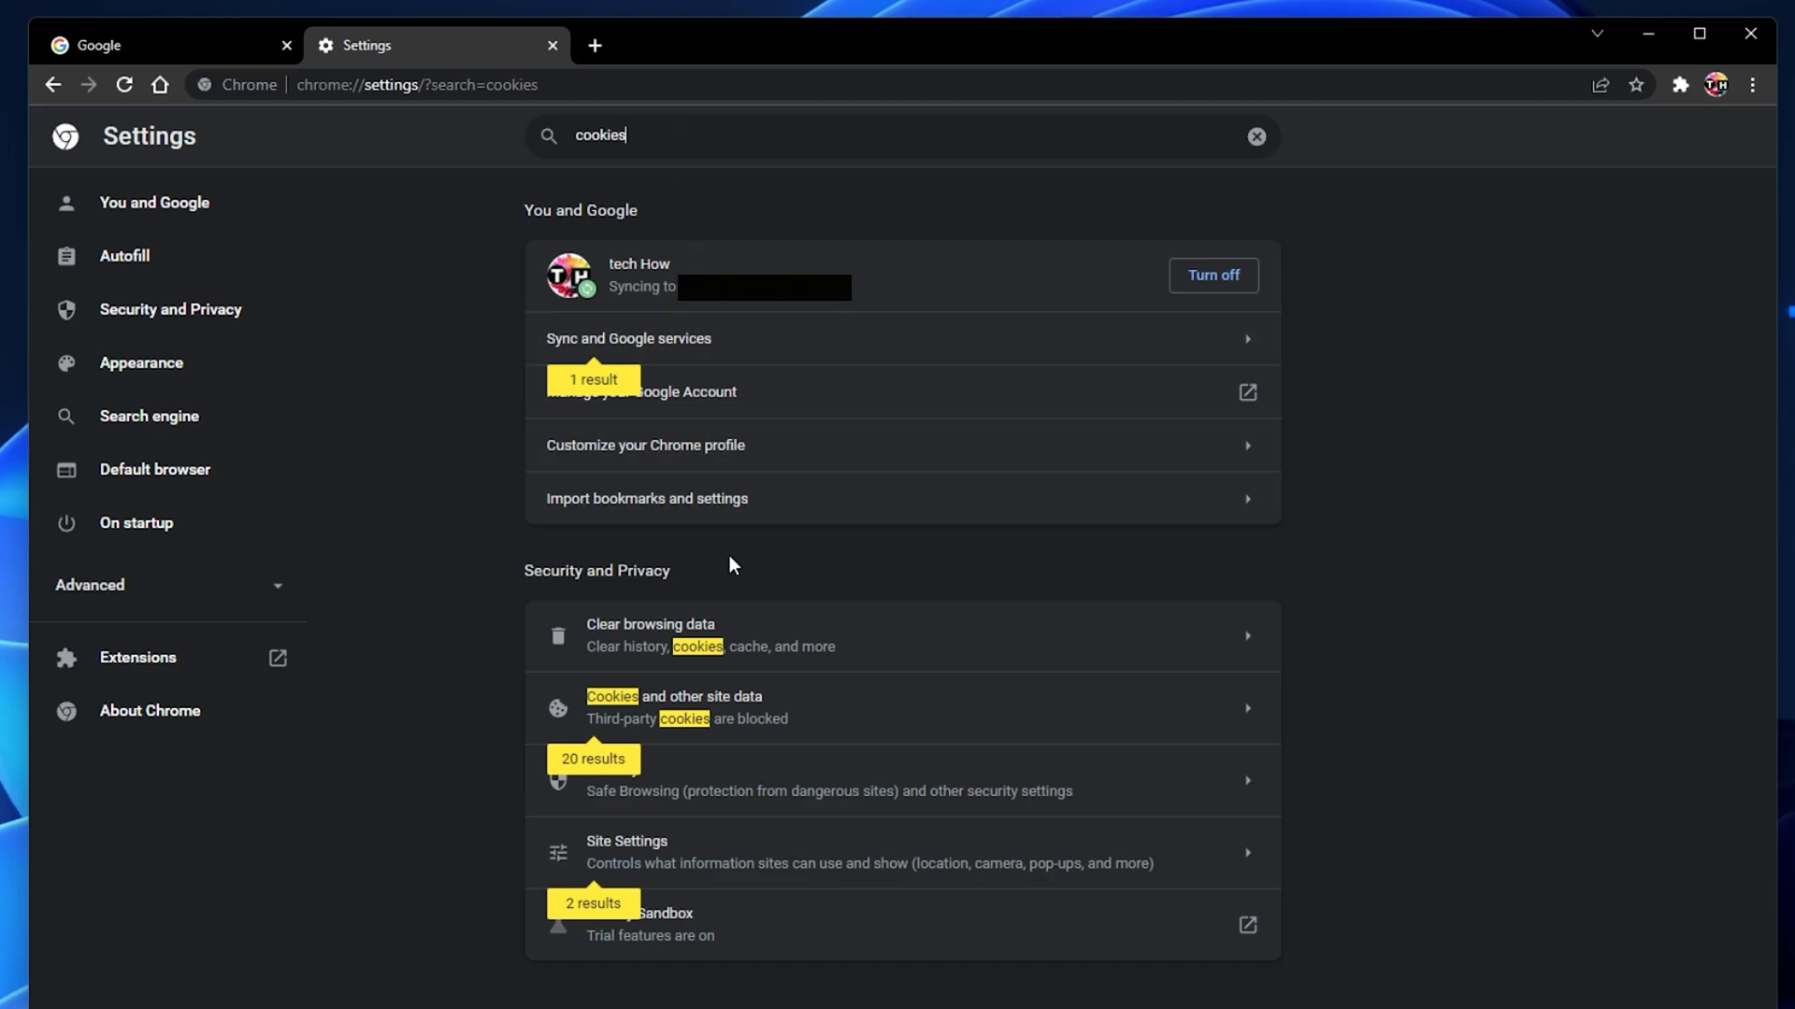
pyautogui.click(650, 635)
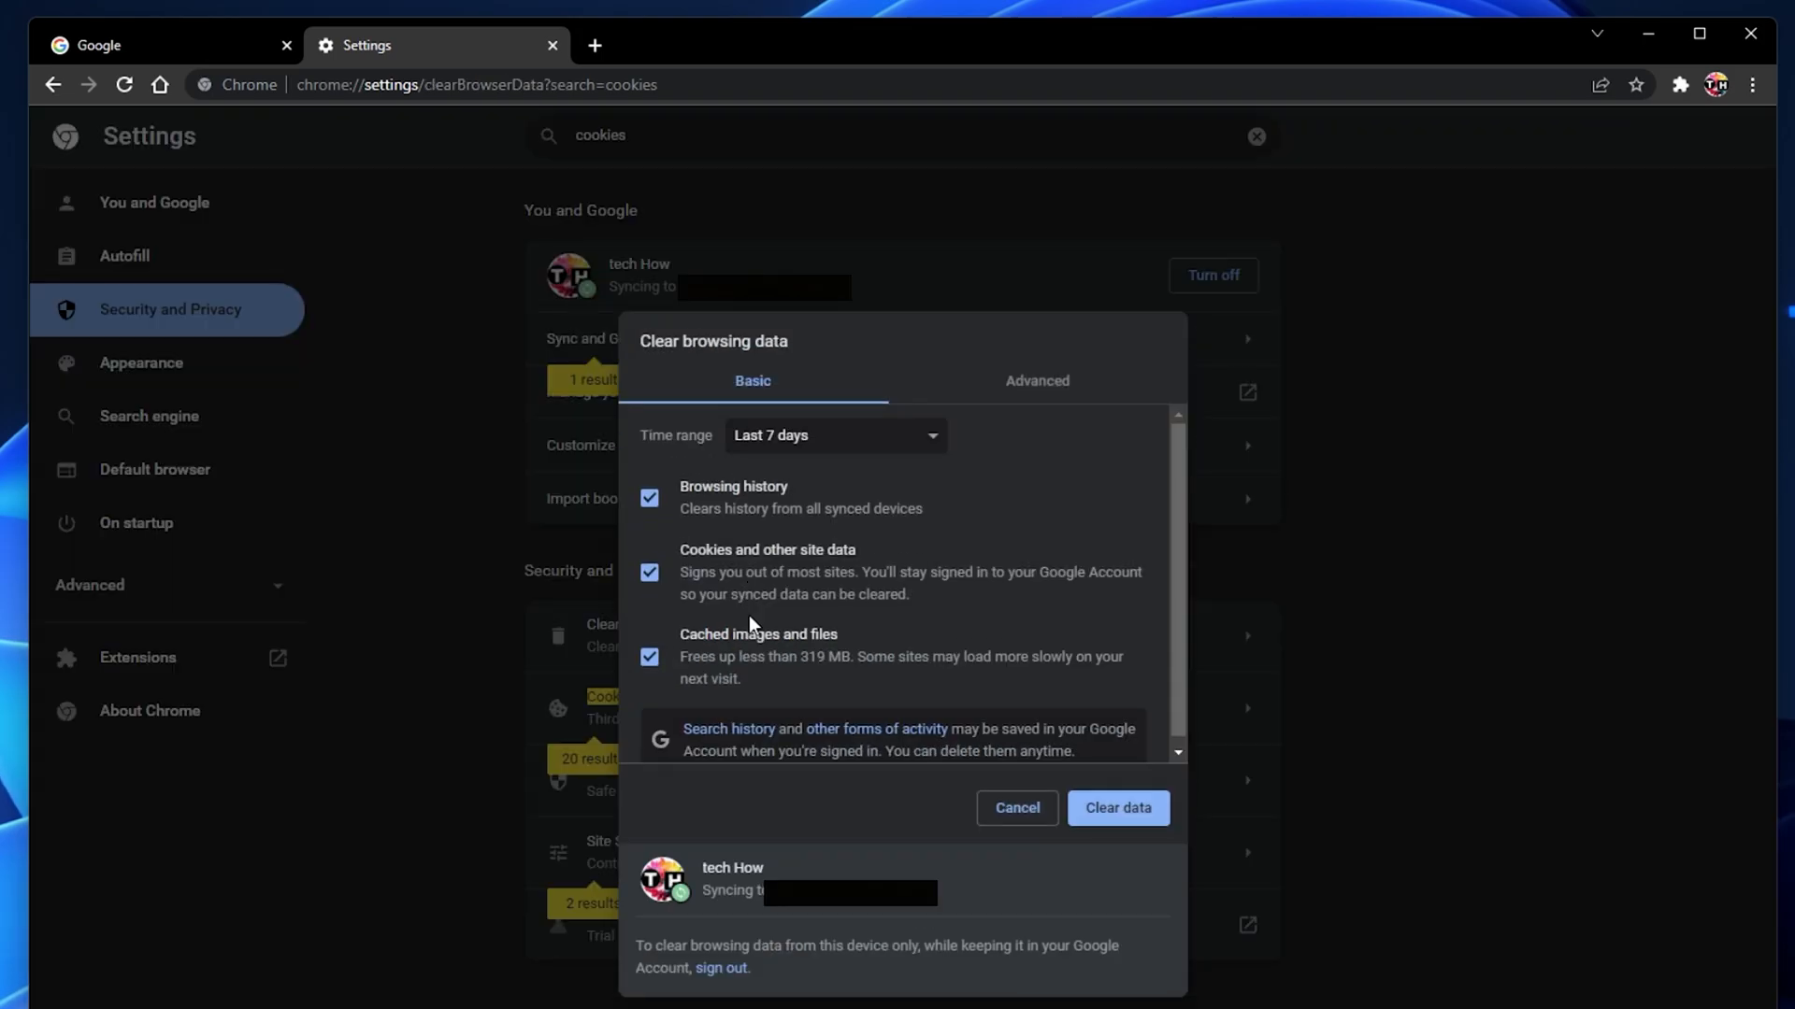
pyautogui.click(649, 497)
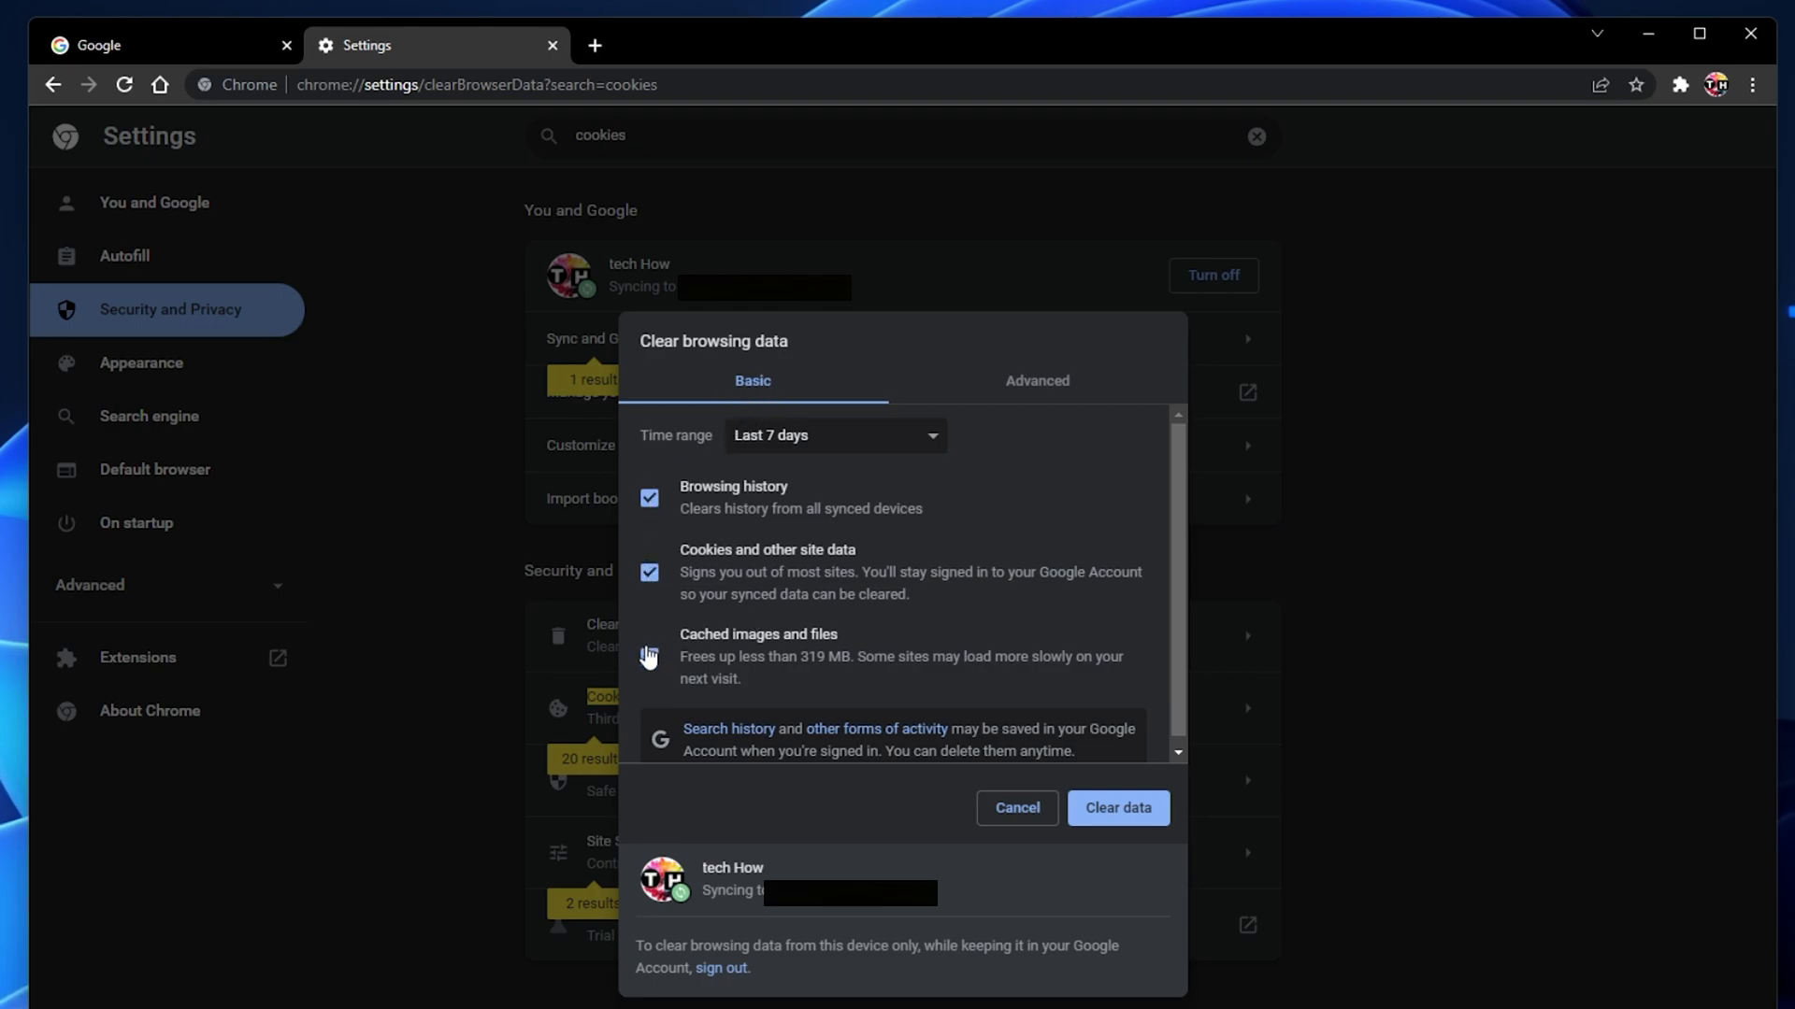
pyautogui.click(649, 657)
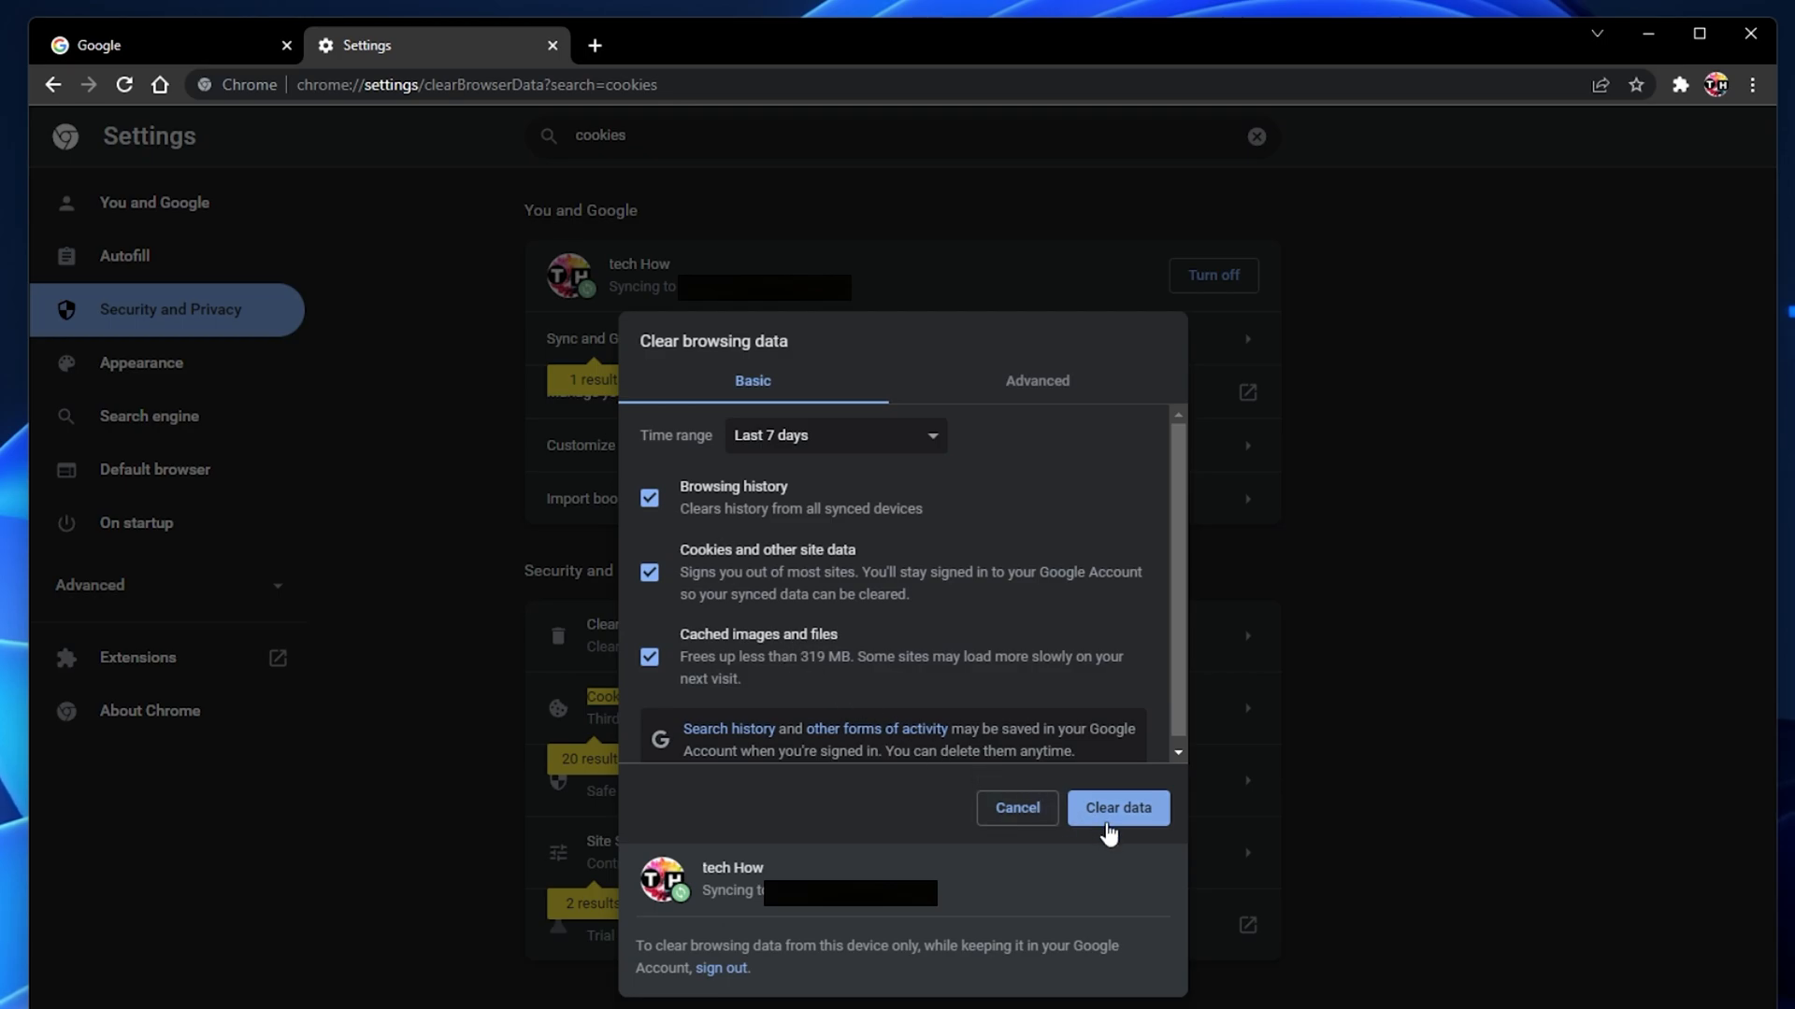
pyautogui.moveTo(943, 457)
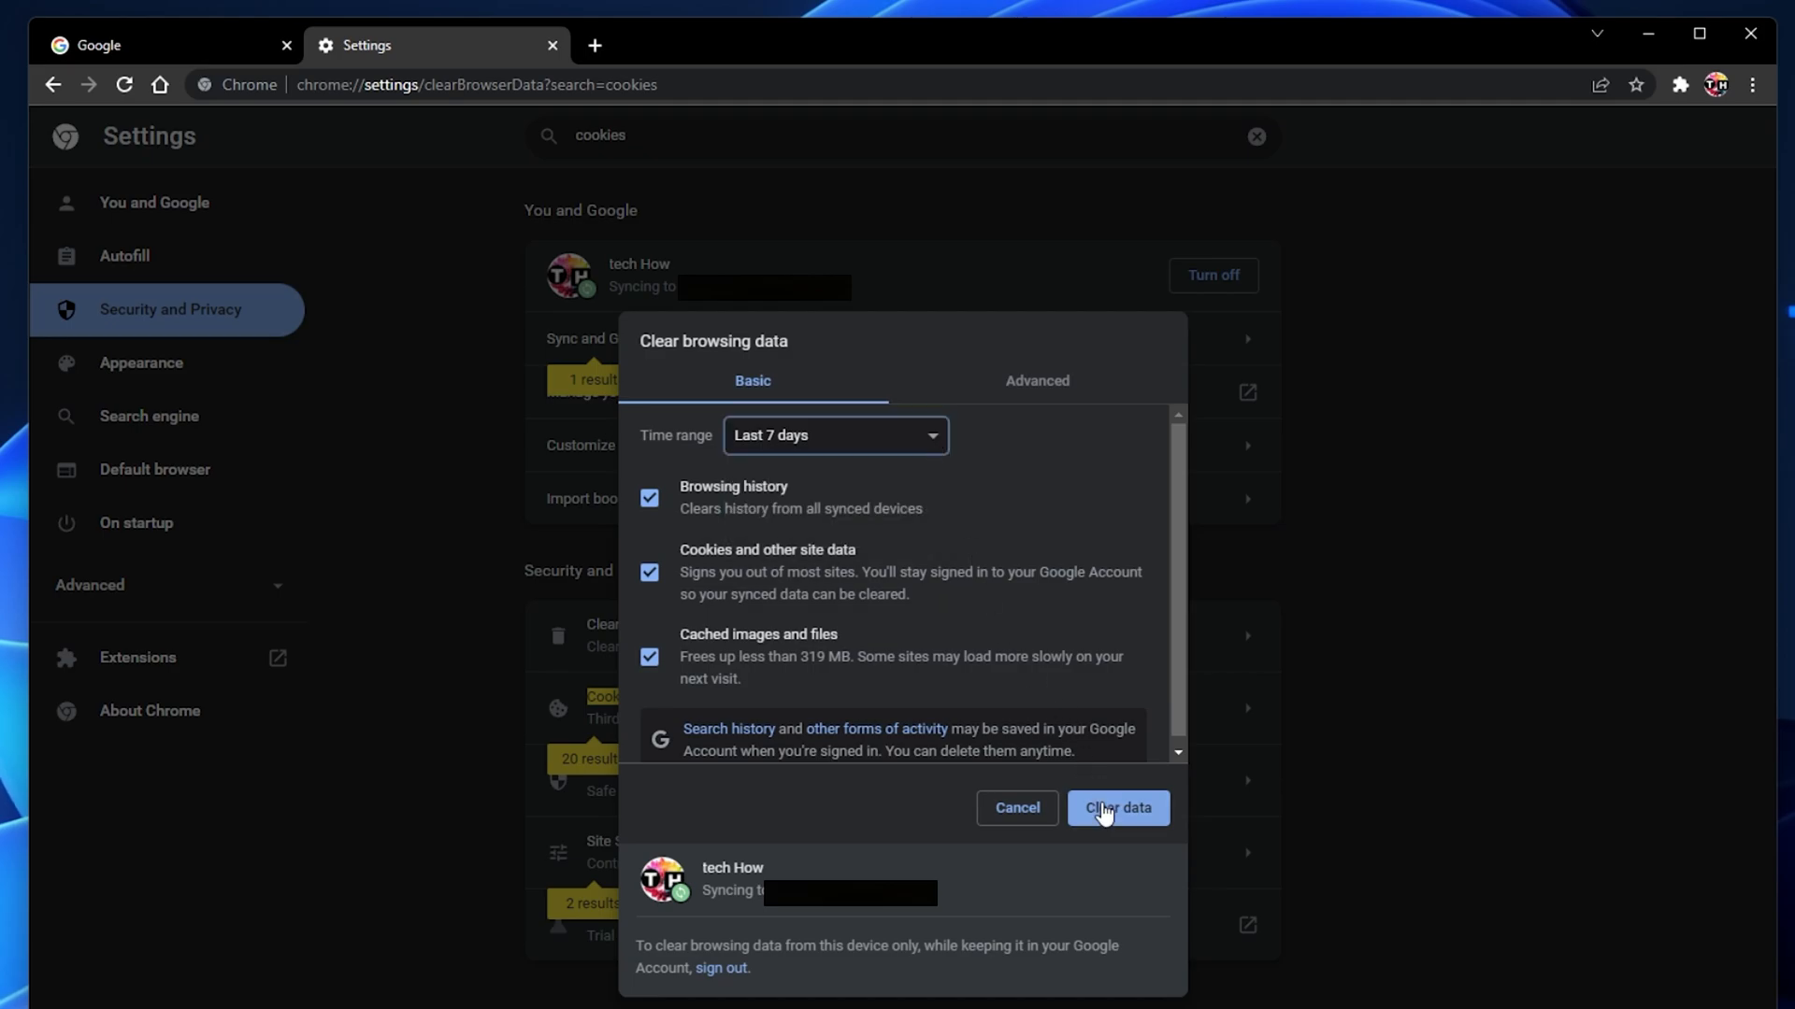
pyautogui.click(1118, 807)
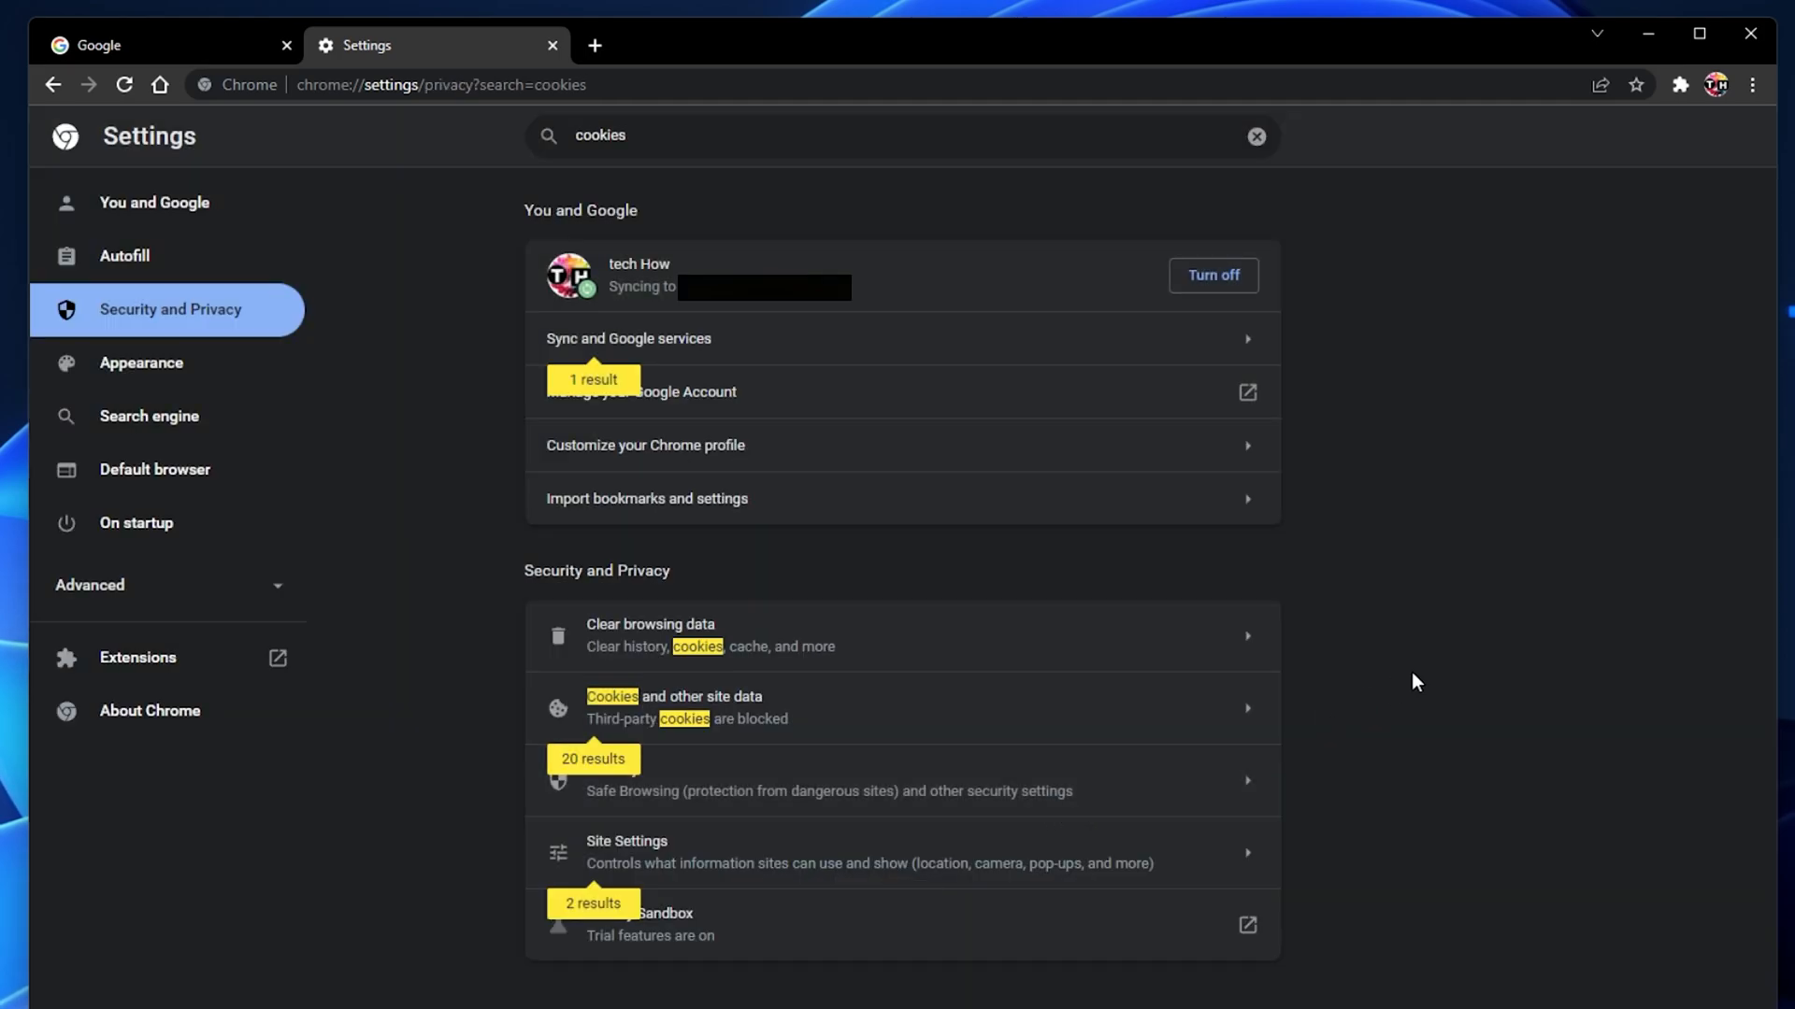
# Show the Manage extensions page from the toolbar icon and scroll through the installed extension cards
pyautogui.click(1677, 84)
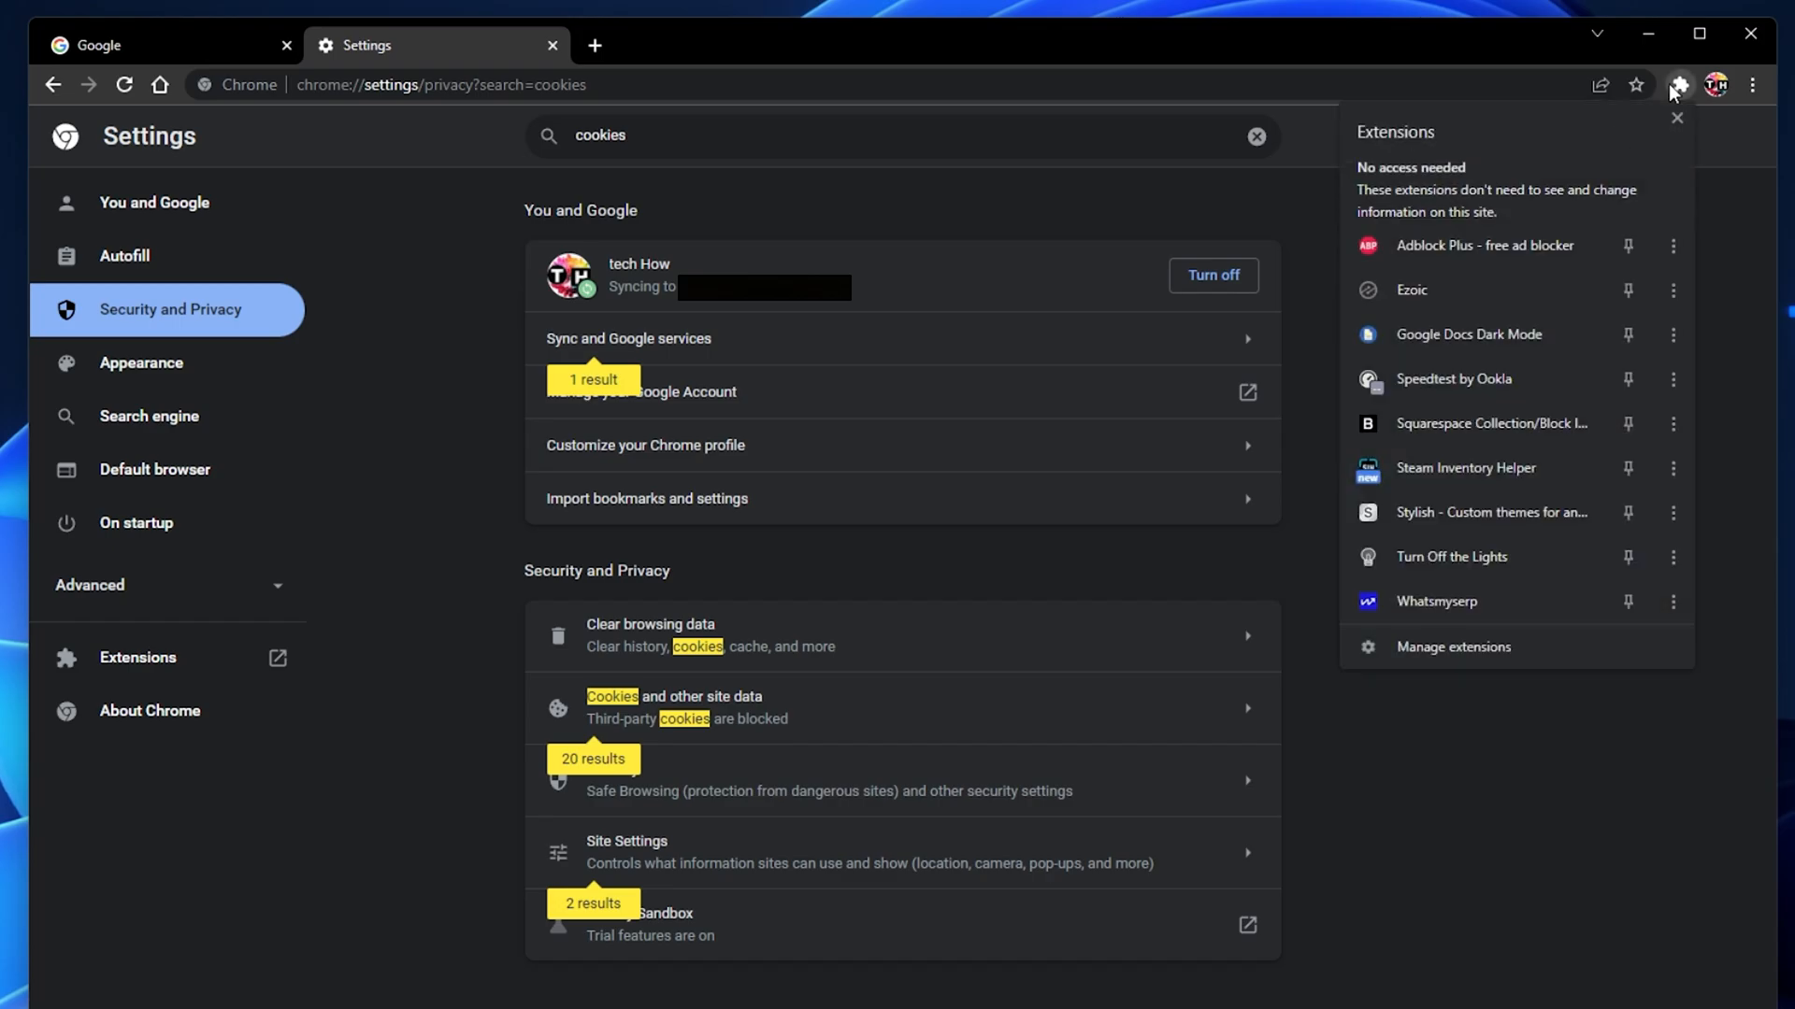
pyautogui.click(1452, 647)
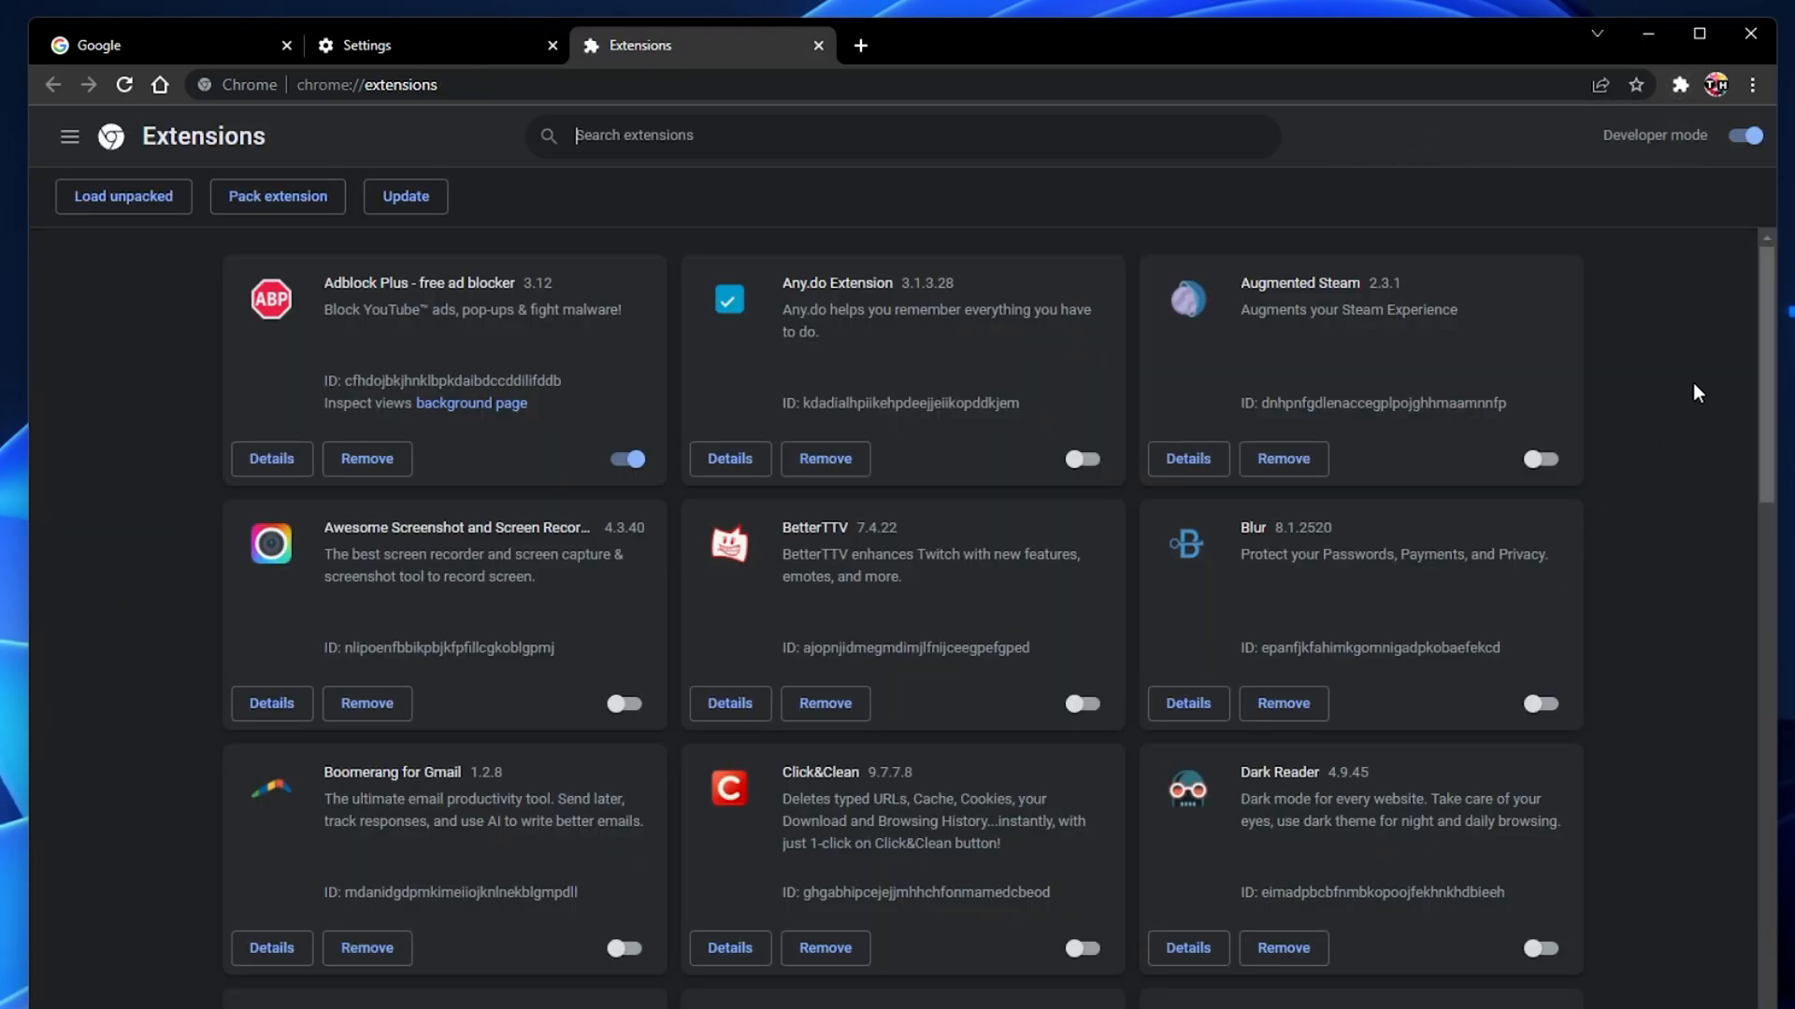
pyautogui.scroll(-3)
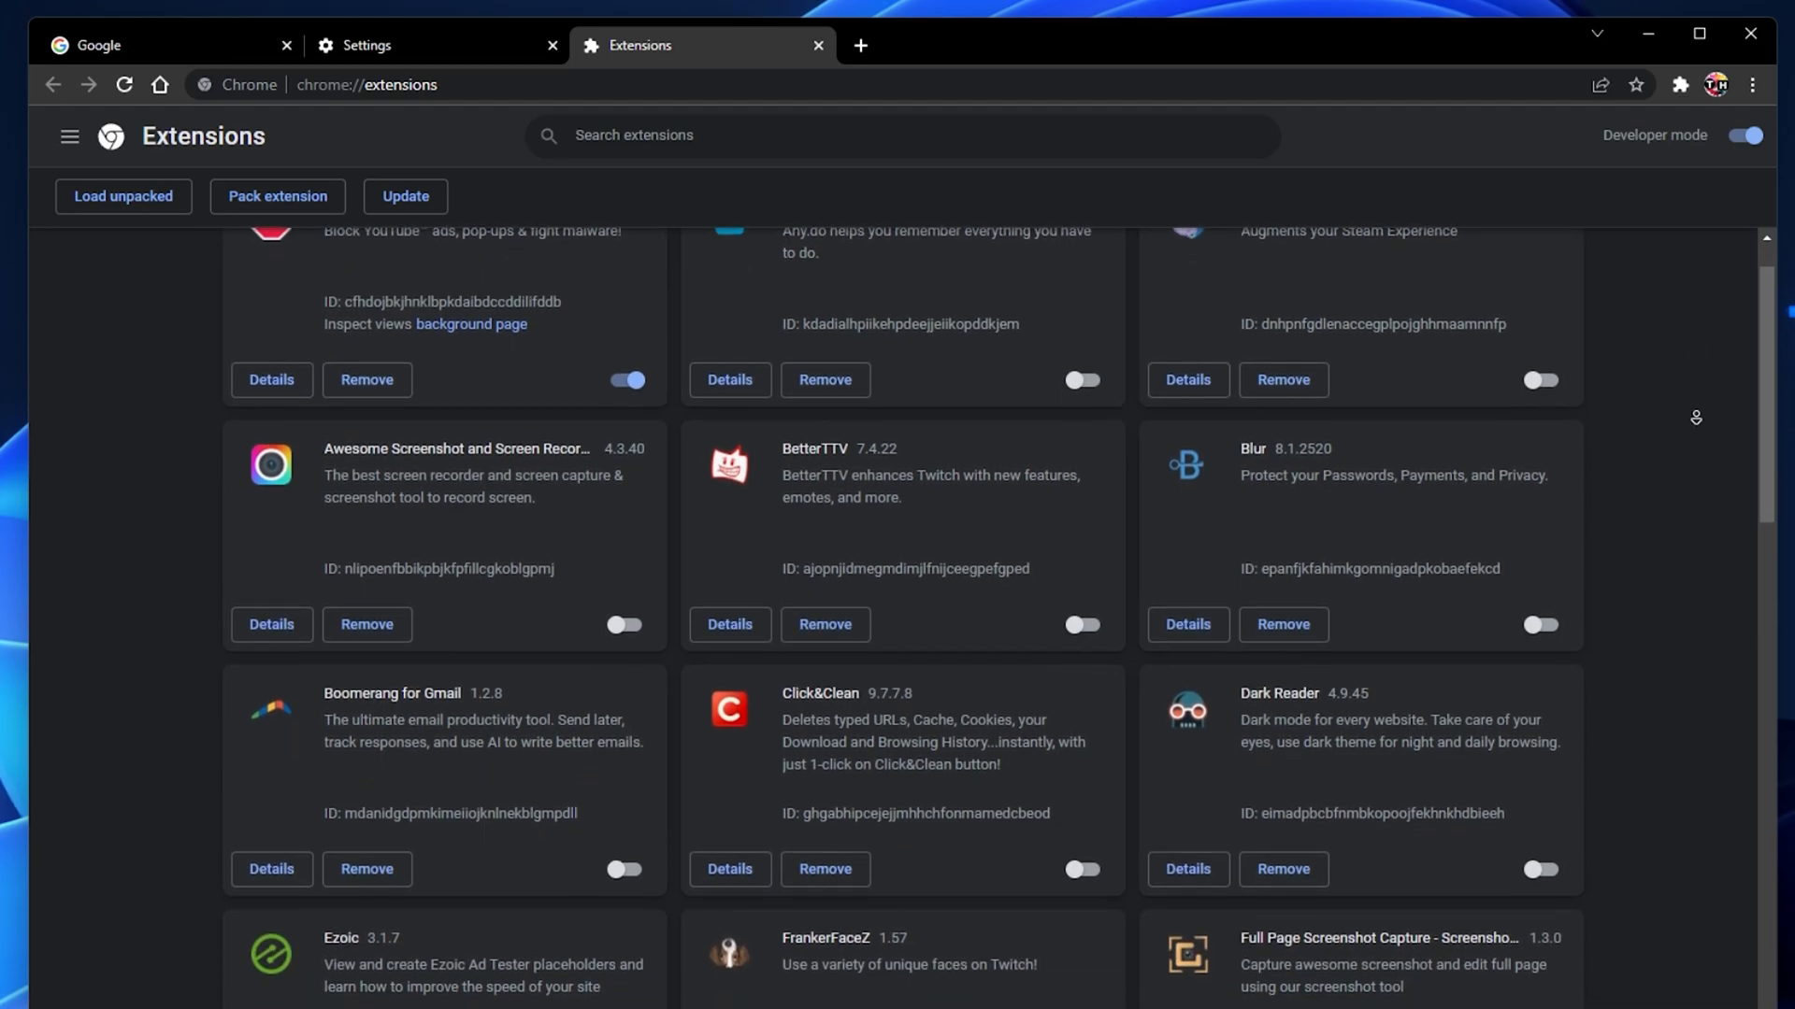
pyautogui.scroll(-3)
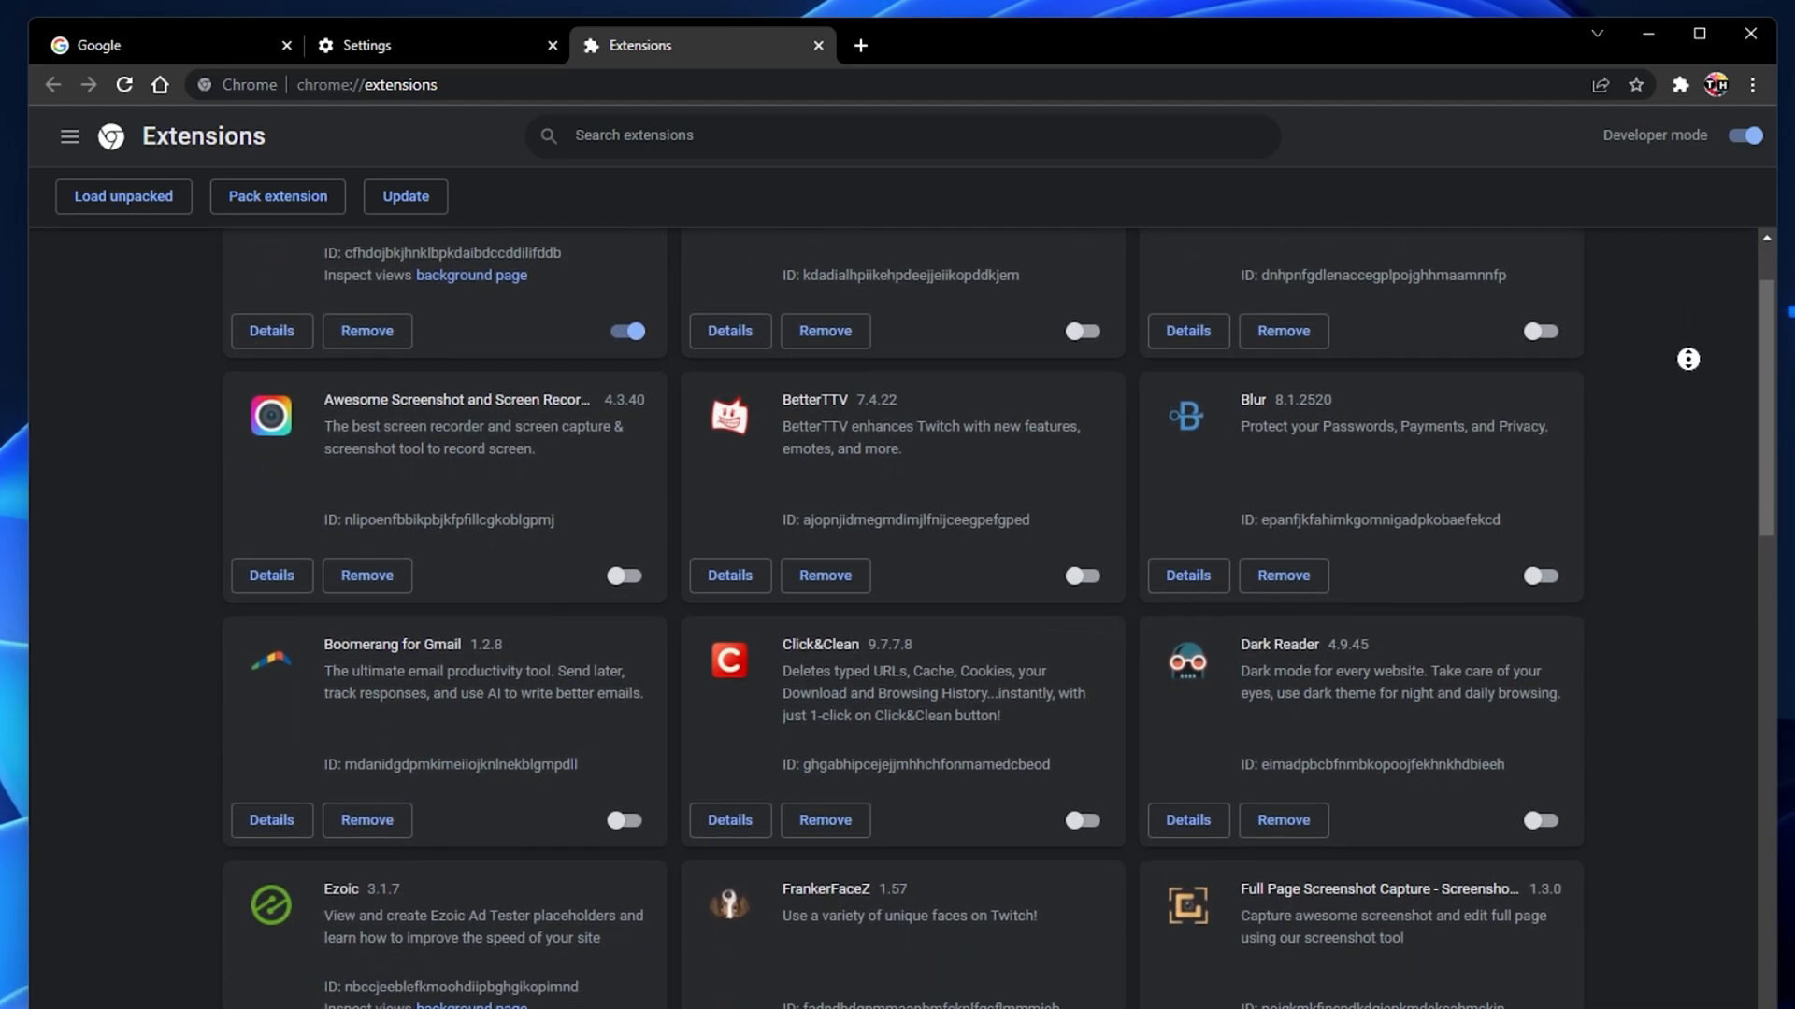
pyautogui.scroll(3)
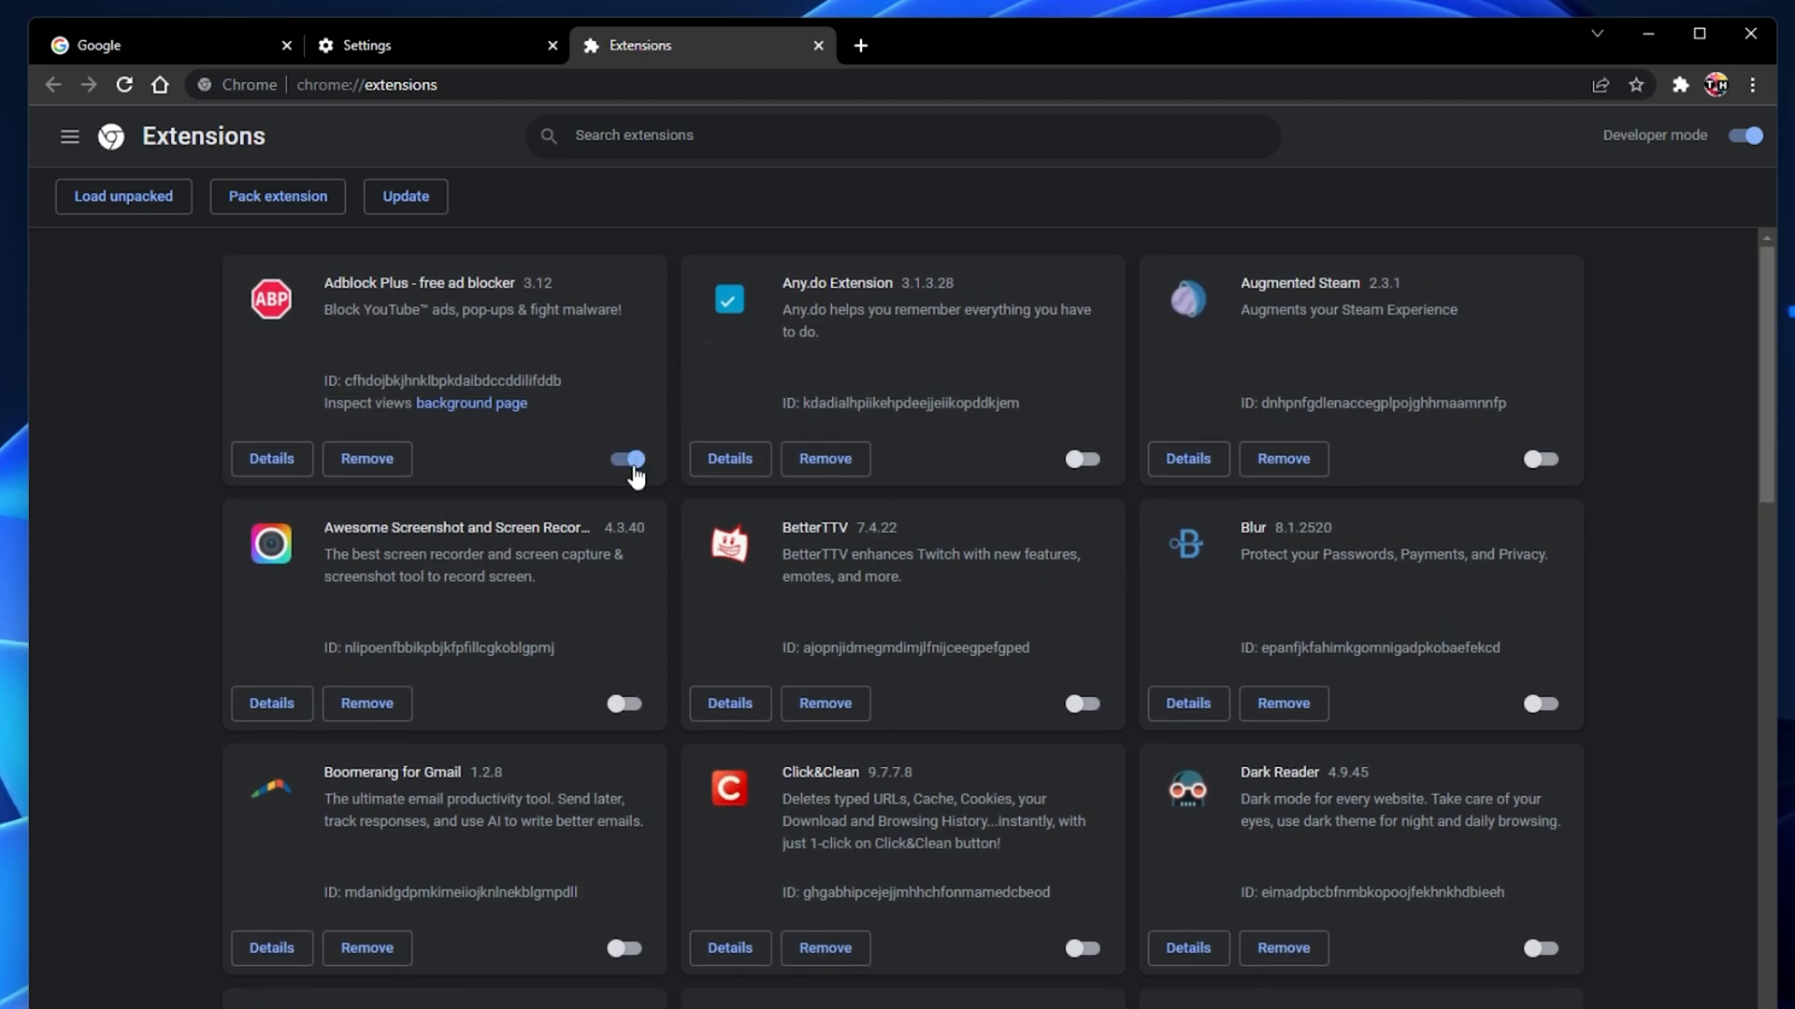
pyautogui.moveTo(1108, 715)
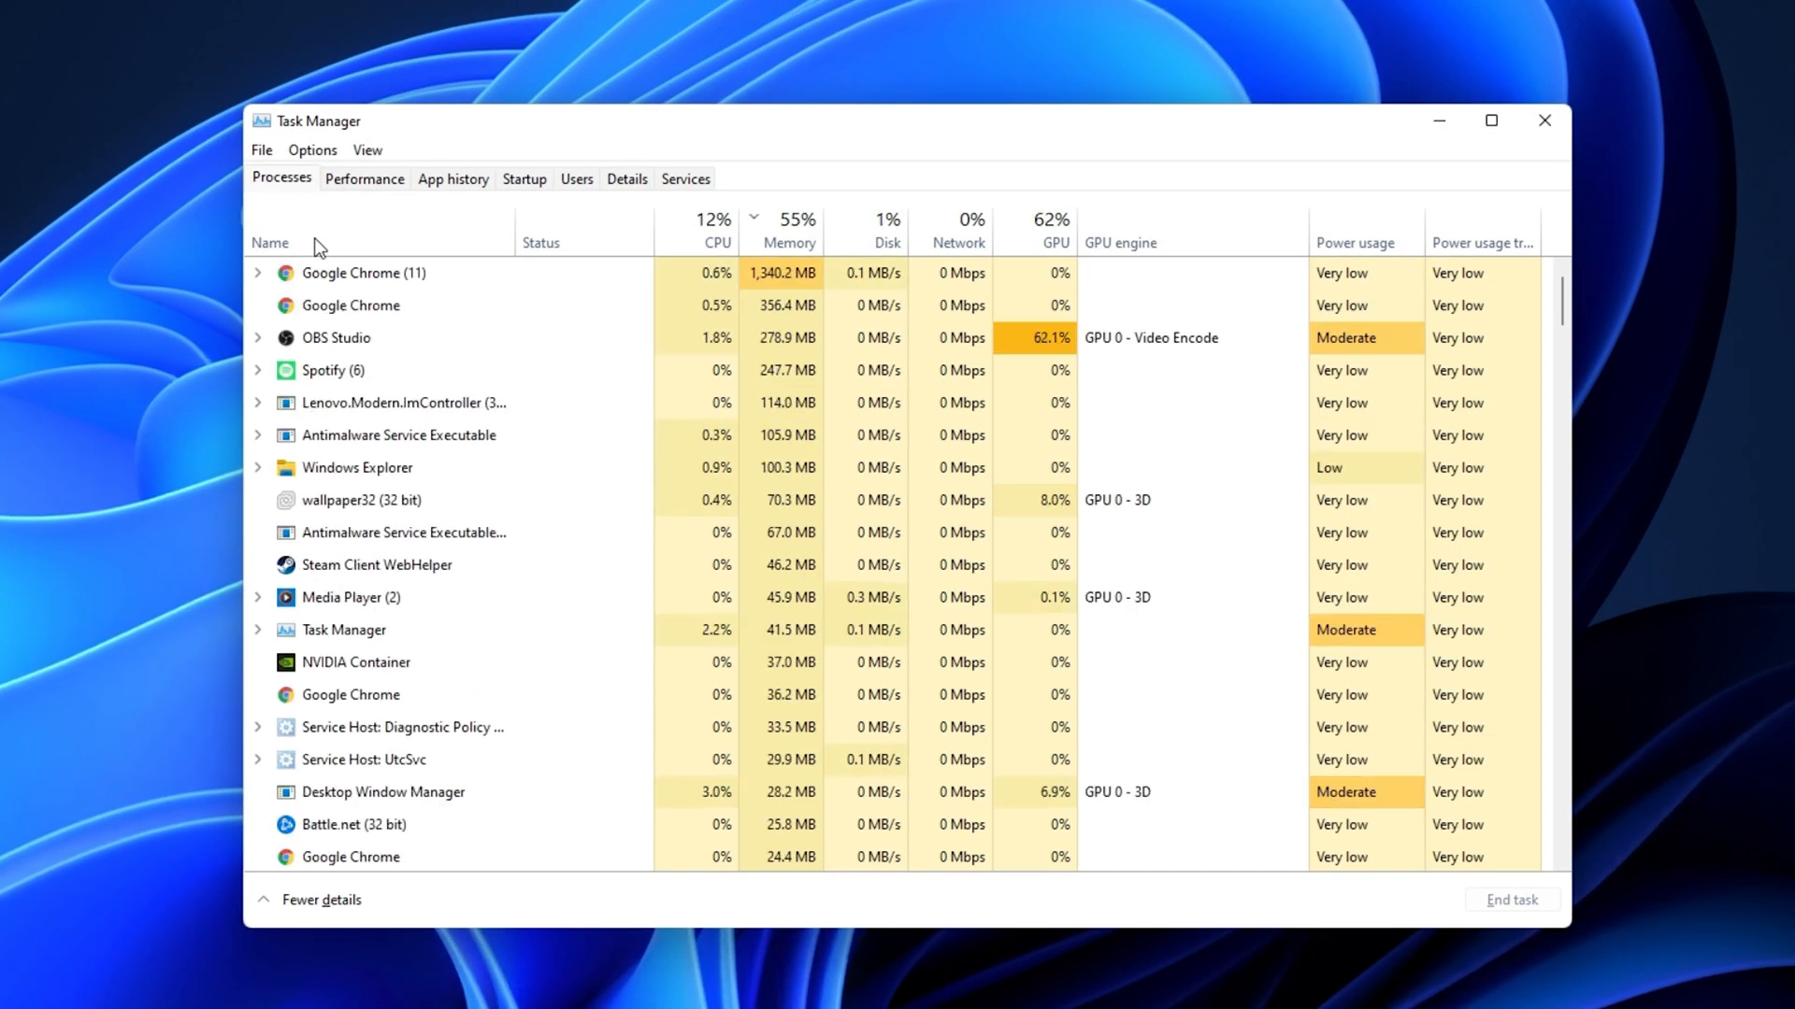
# Inspect background processes such as OBS Studio on the Processes tab without ending any
pyautogui.rightClick(336, 337)
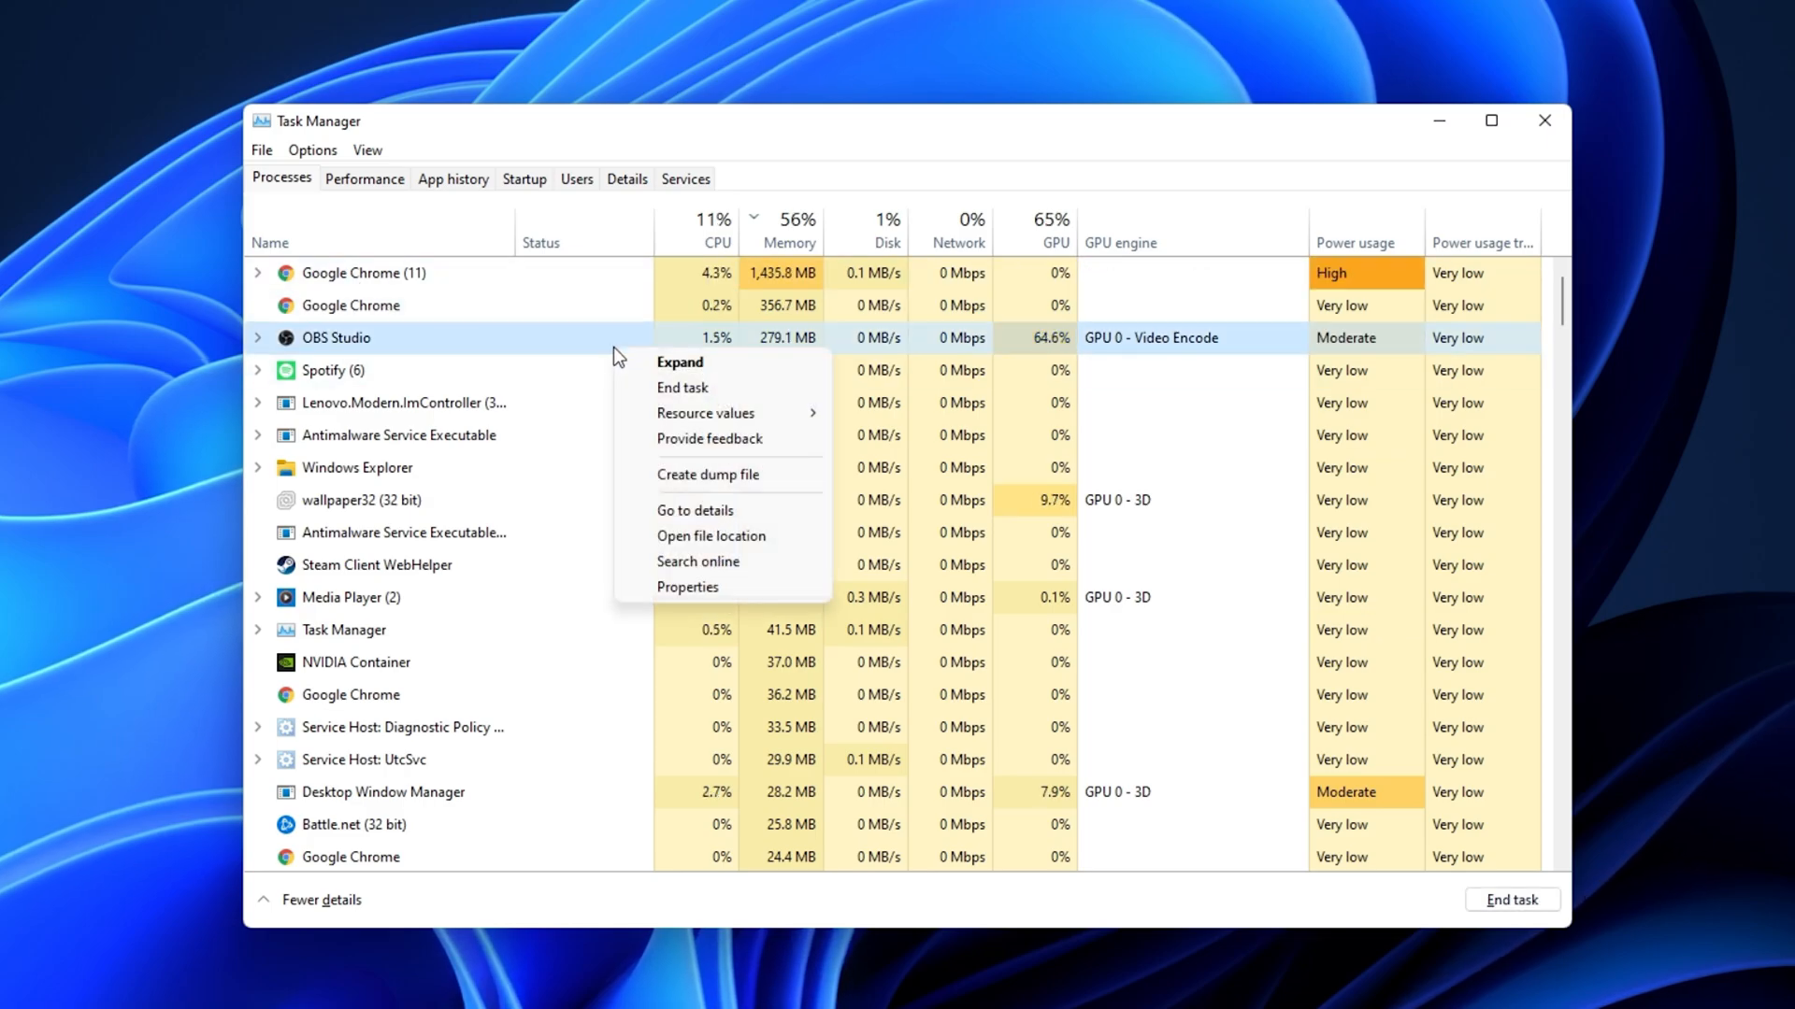
pyautogui.click(377, 564)
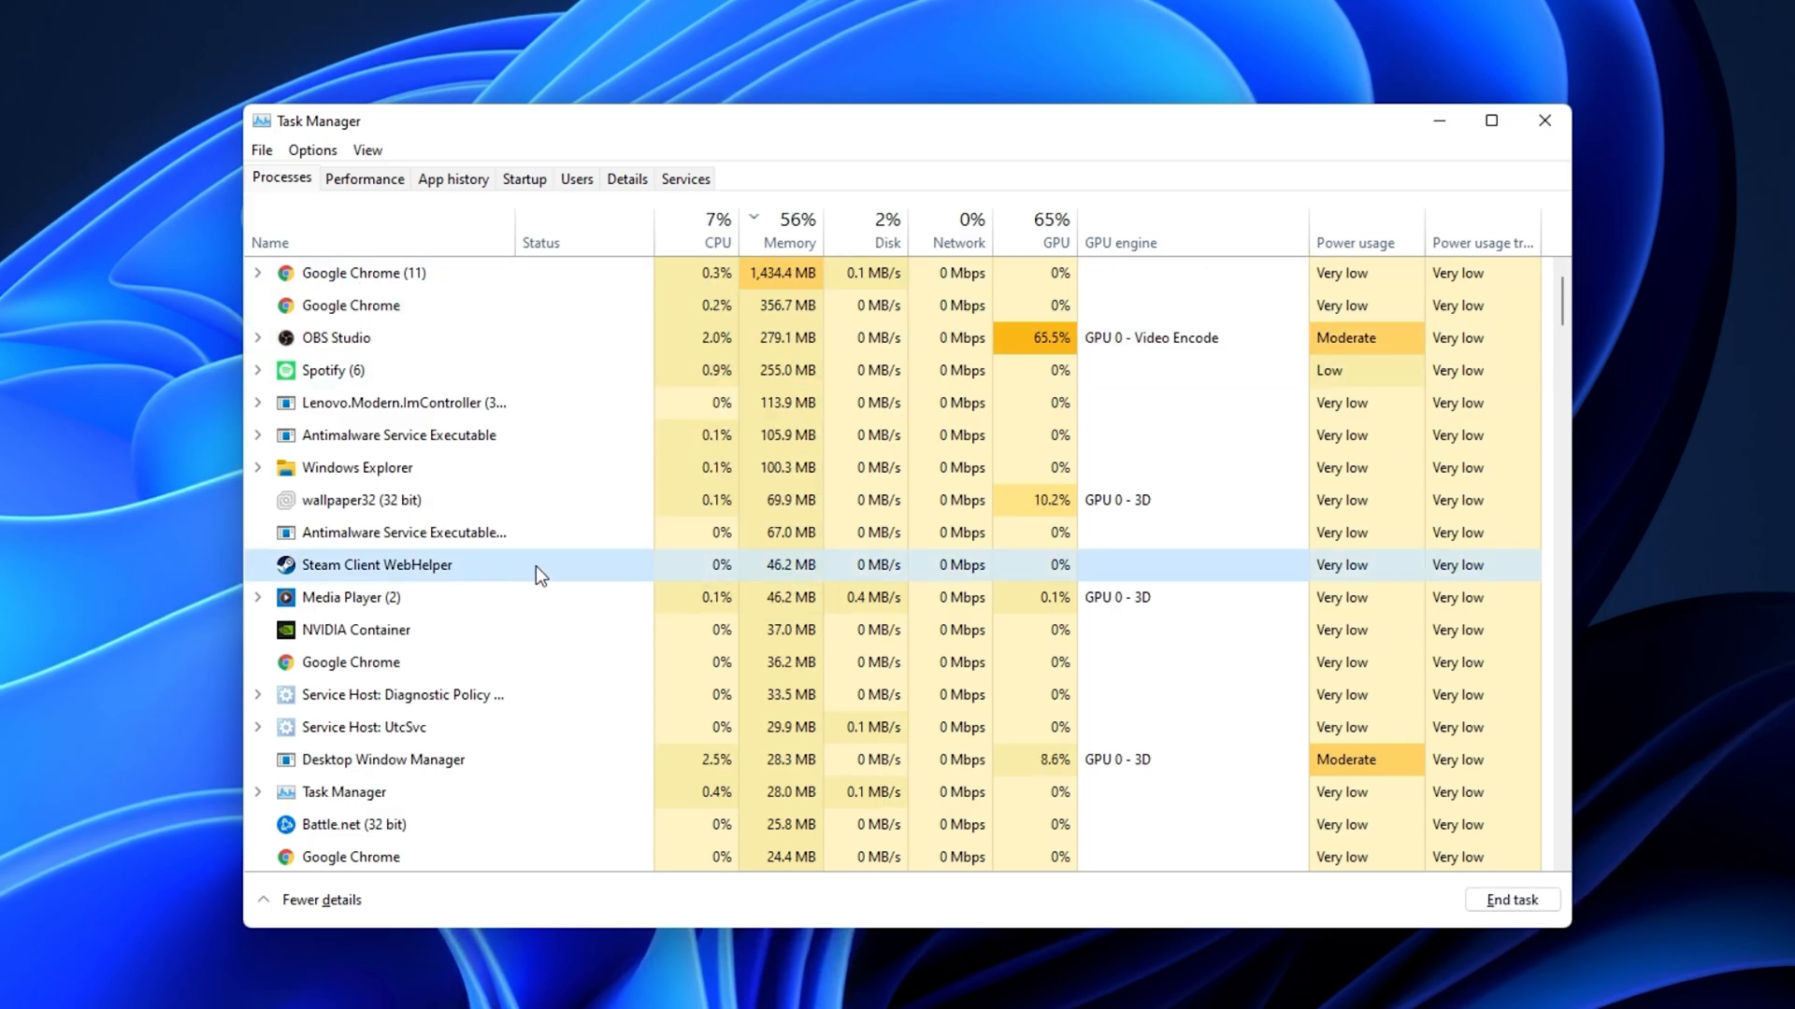
pyautogui.click(404, 533)
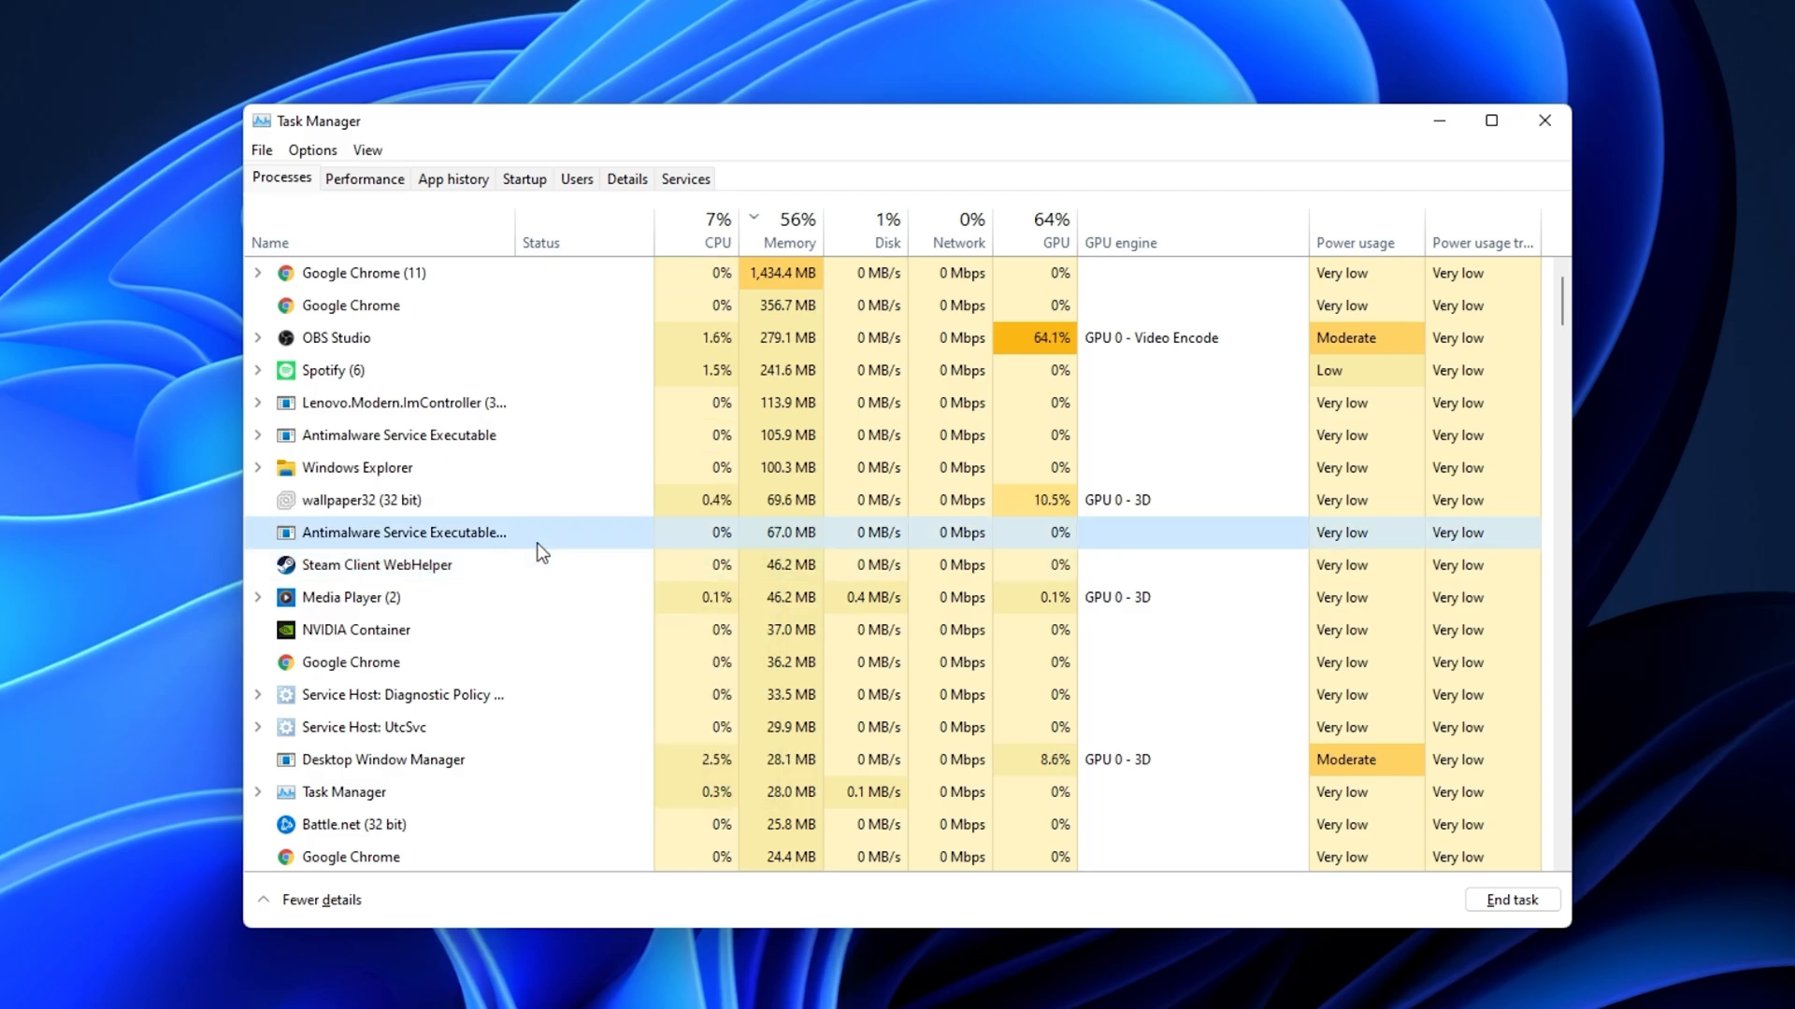
pyautogui.scroll(-3)
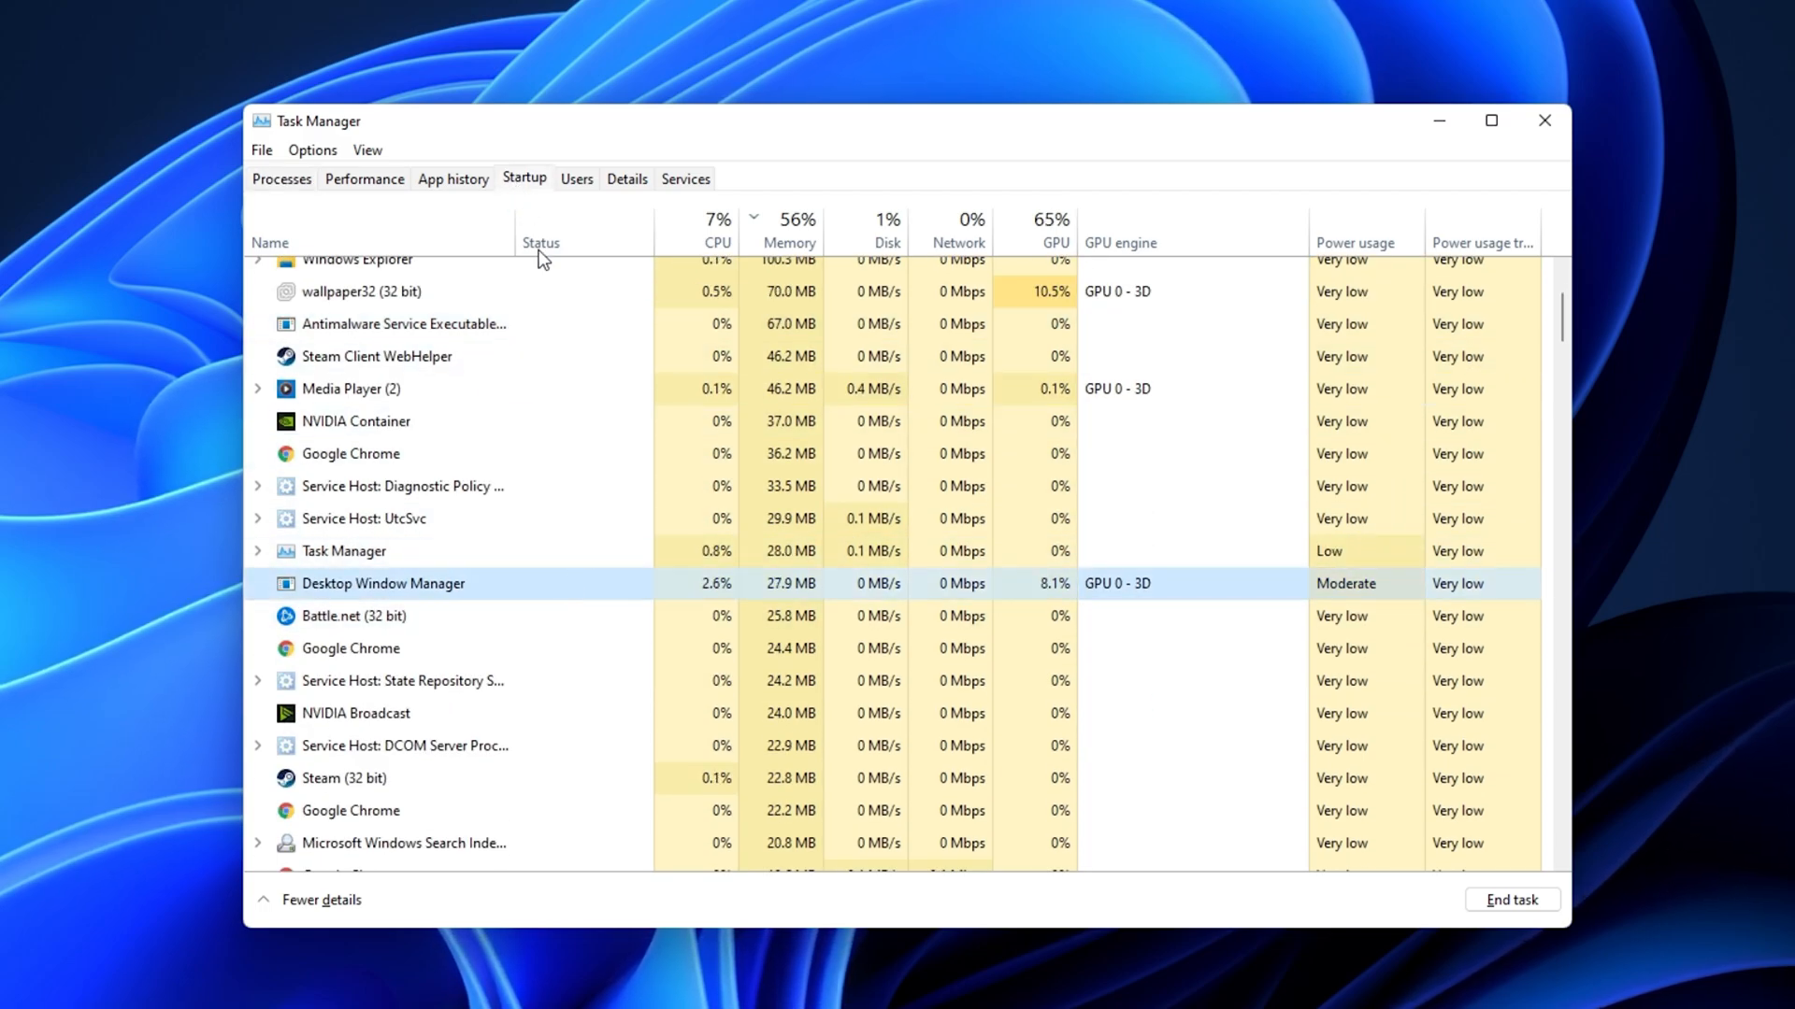
# Show the Startup tab and bring up options for the Radeon Software Startup Task
pyautogui.click(524, 179)
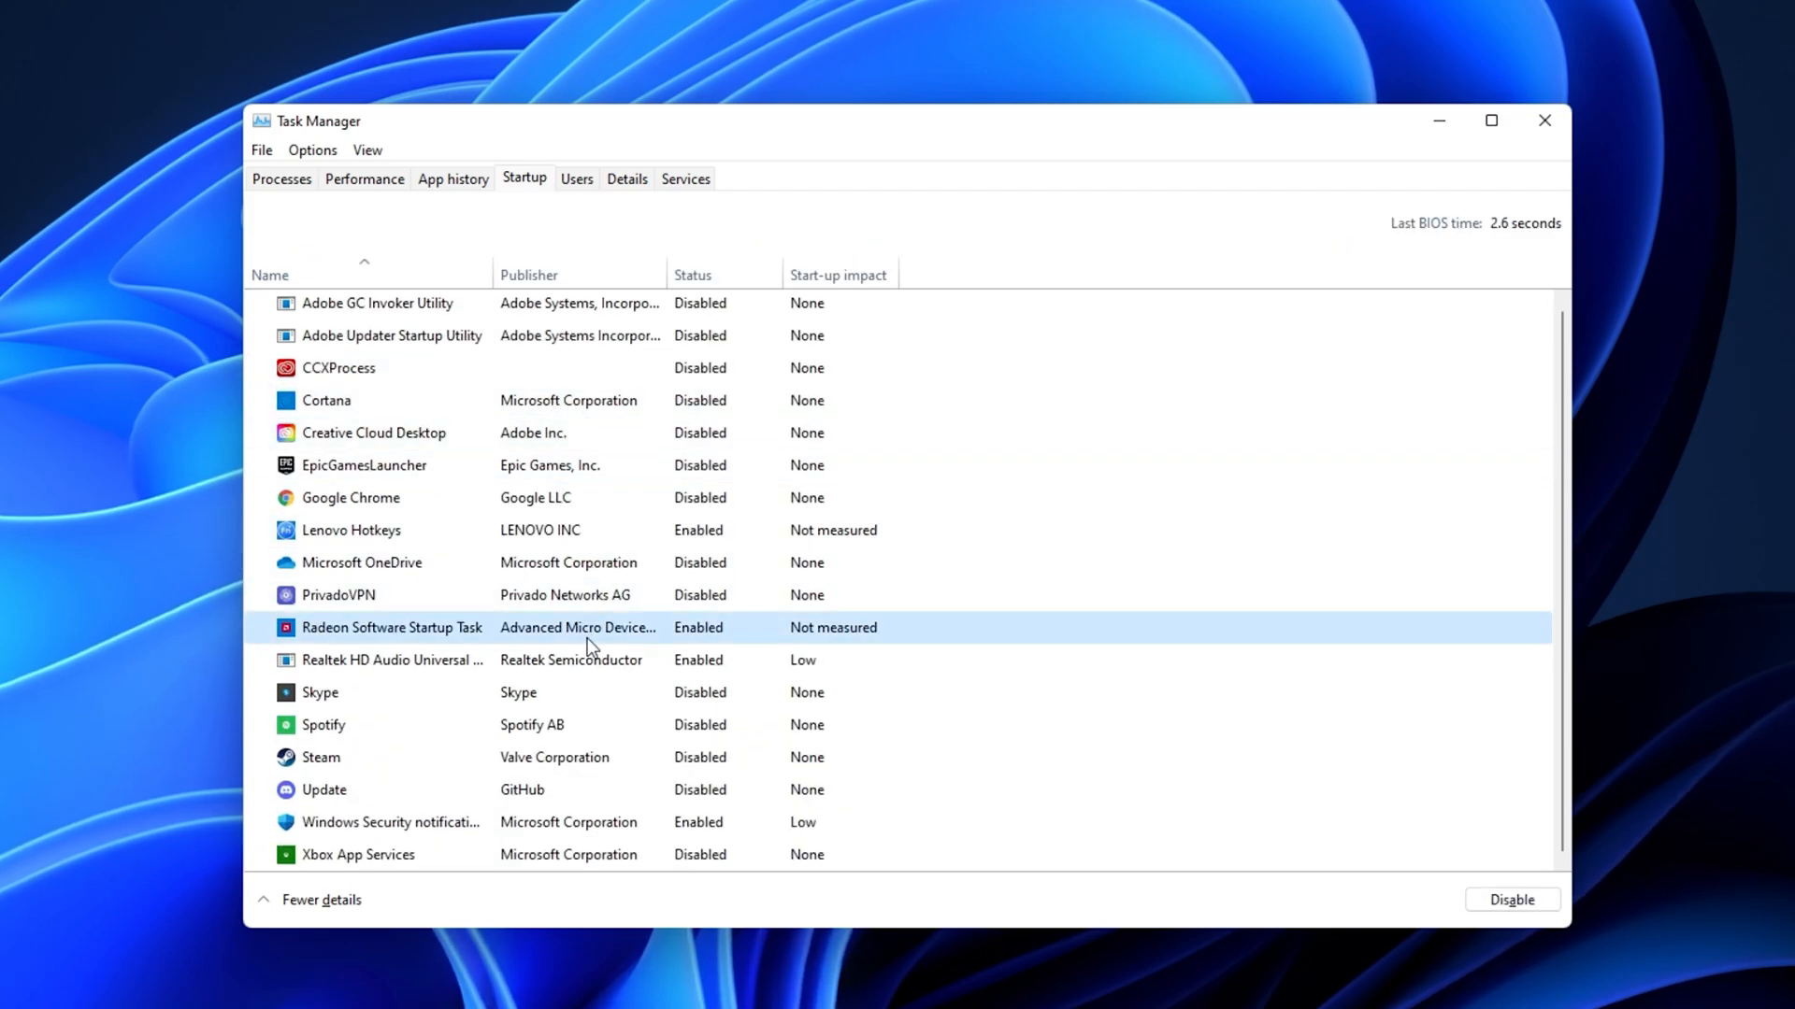
pyautogui.rightClick(585, 646)
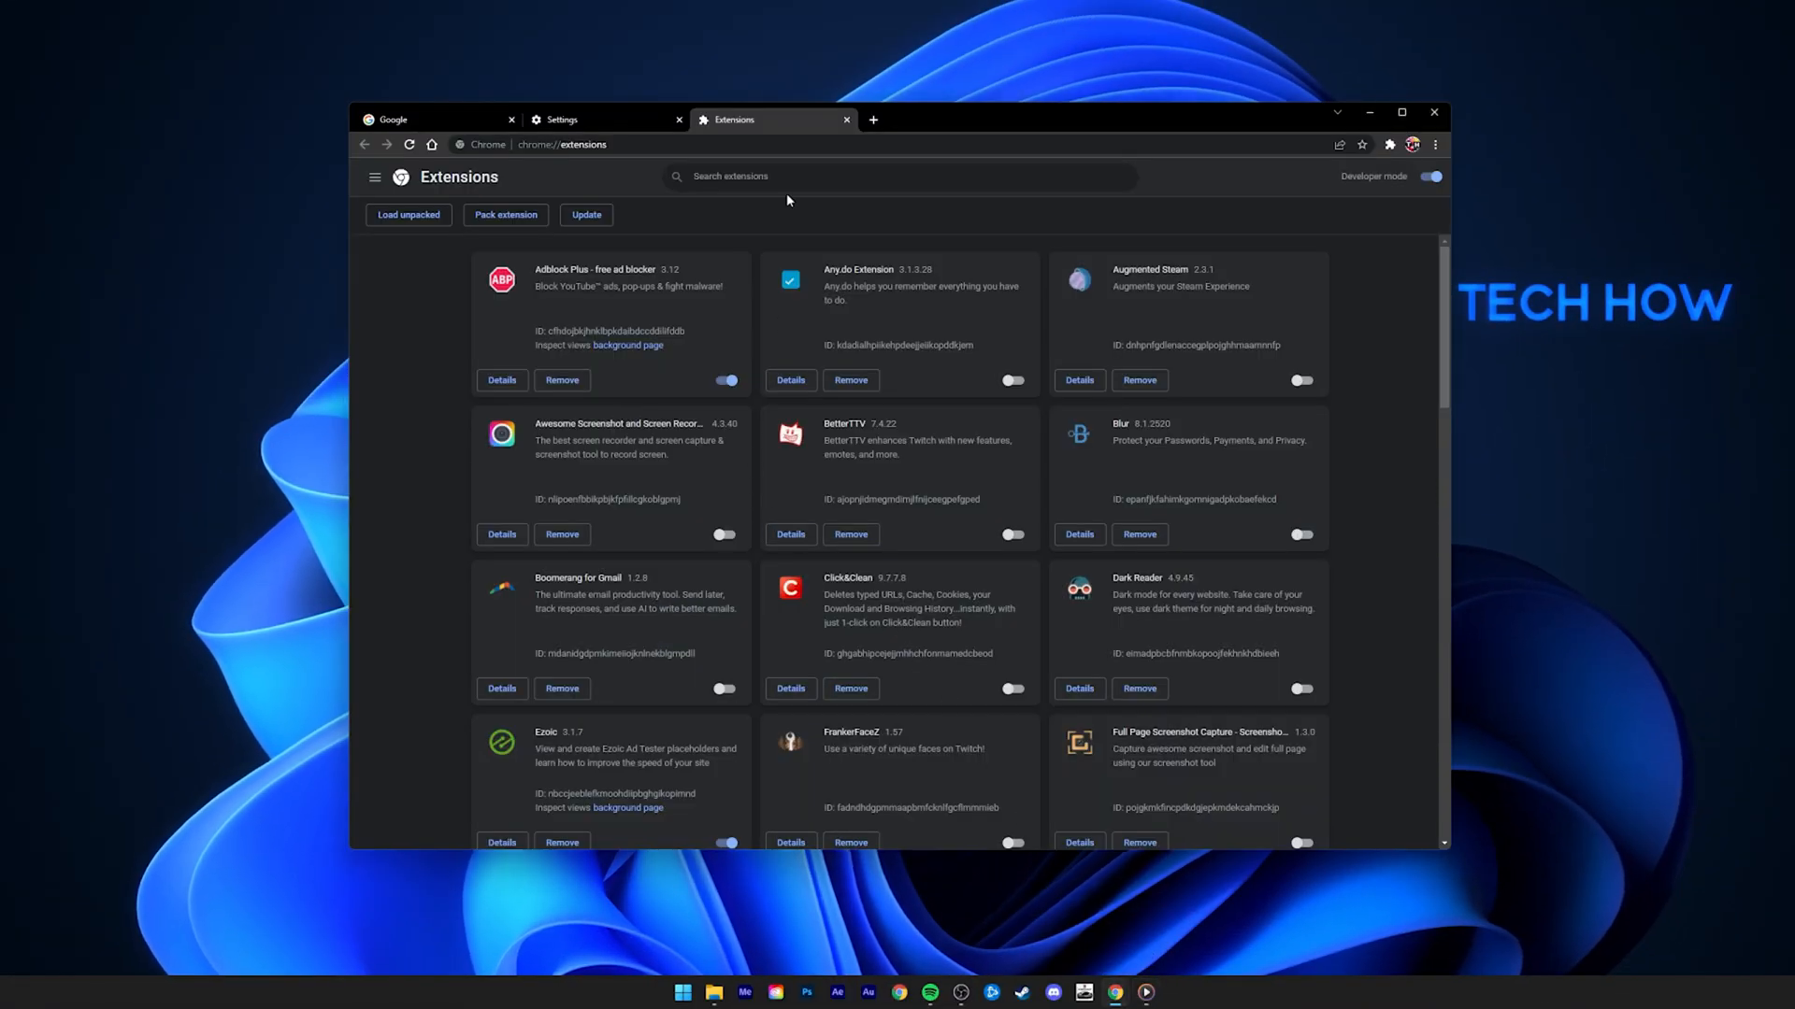
# Switch back to the Google search page tab
pyautogui.click(420, 118)
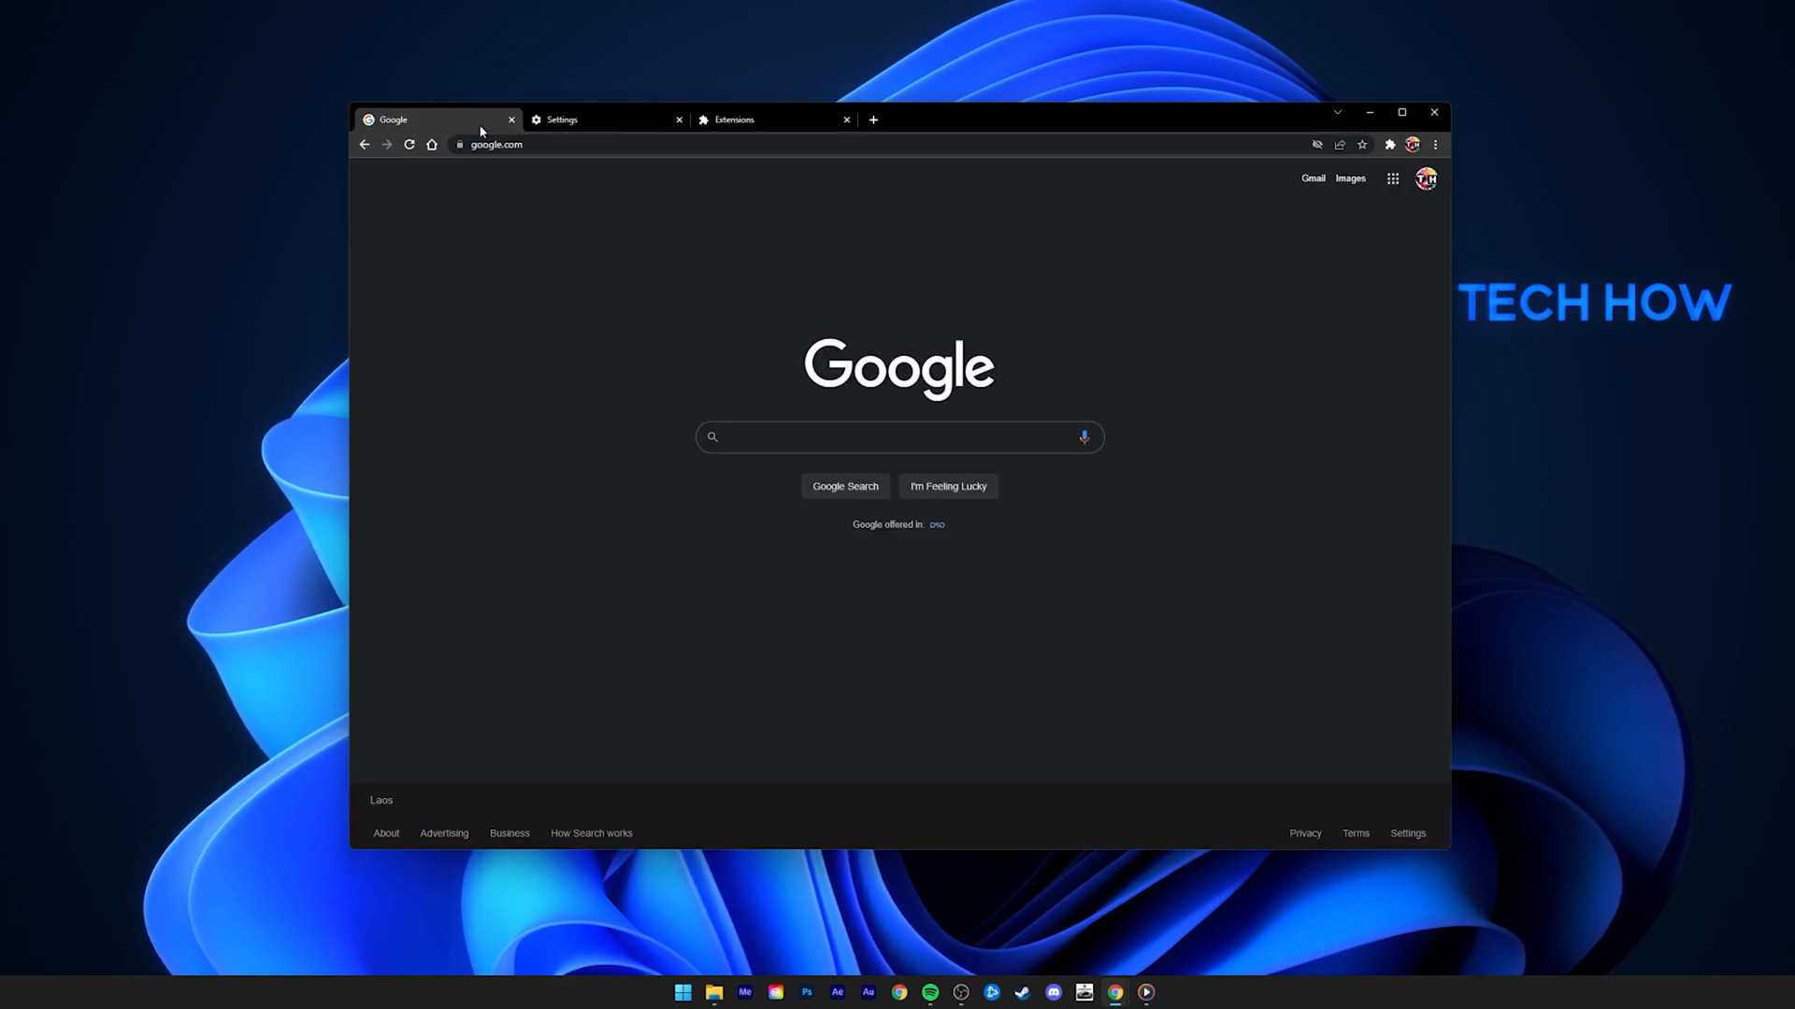
pyautogui.moveTo(501, 307)
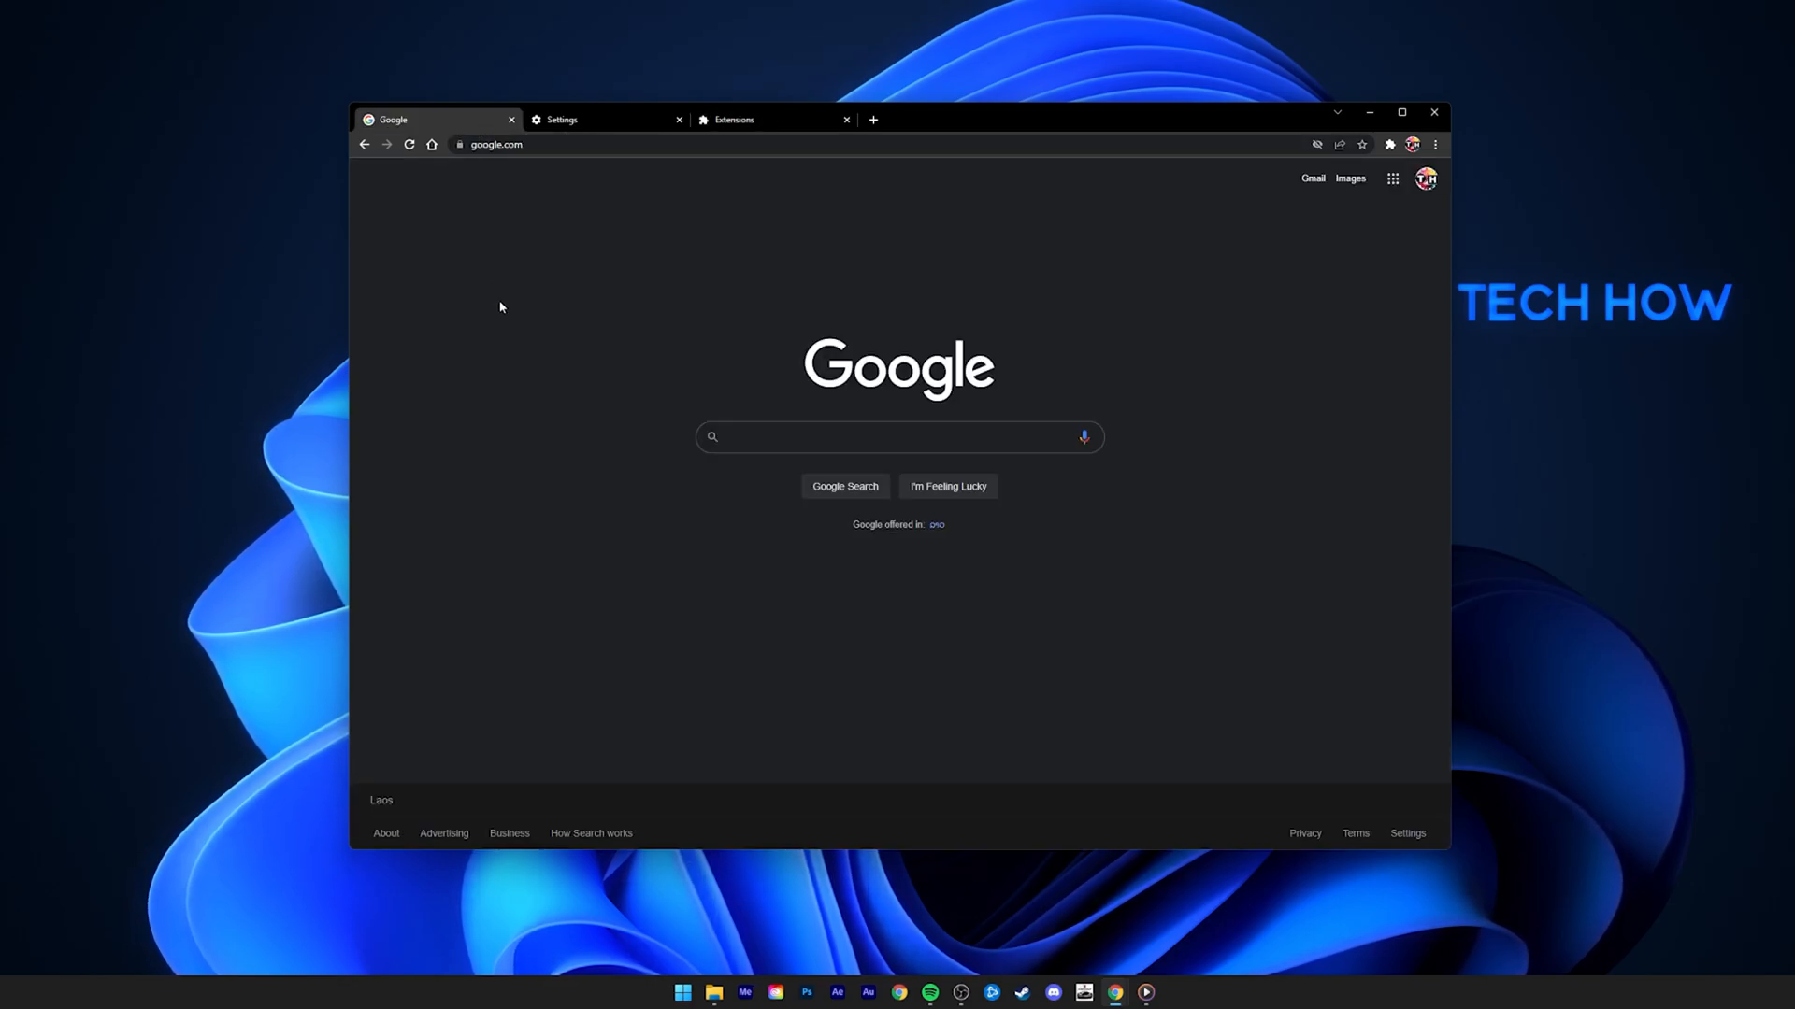